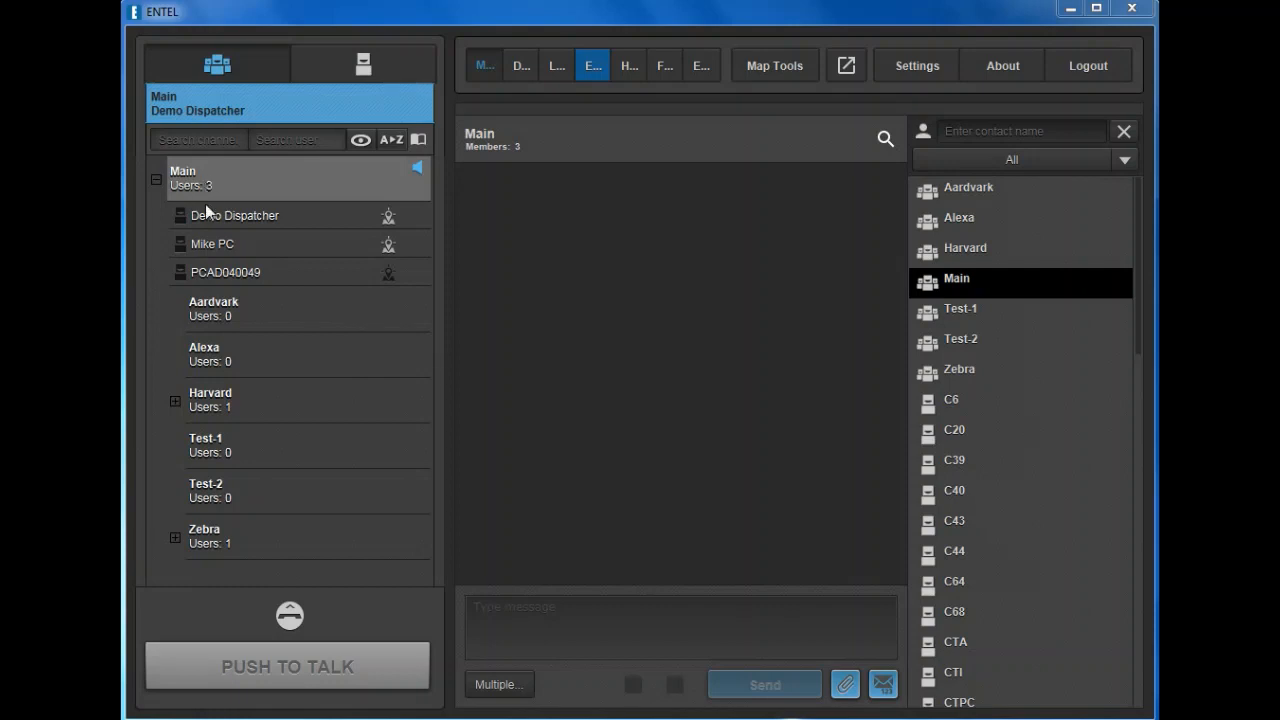
mouse_move(238, 342)
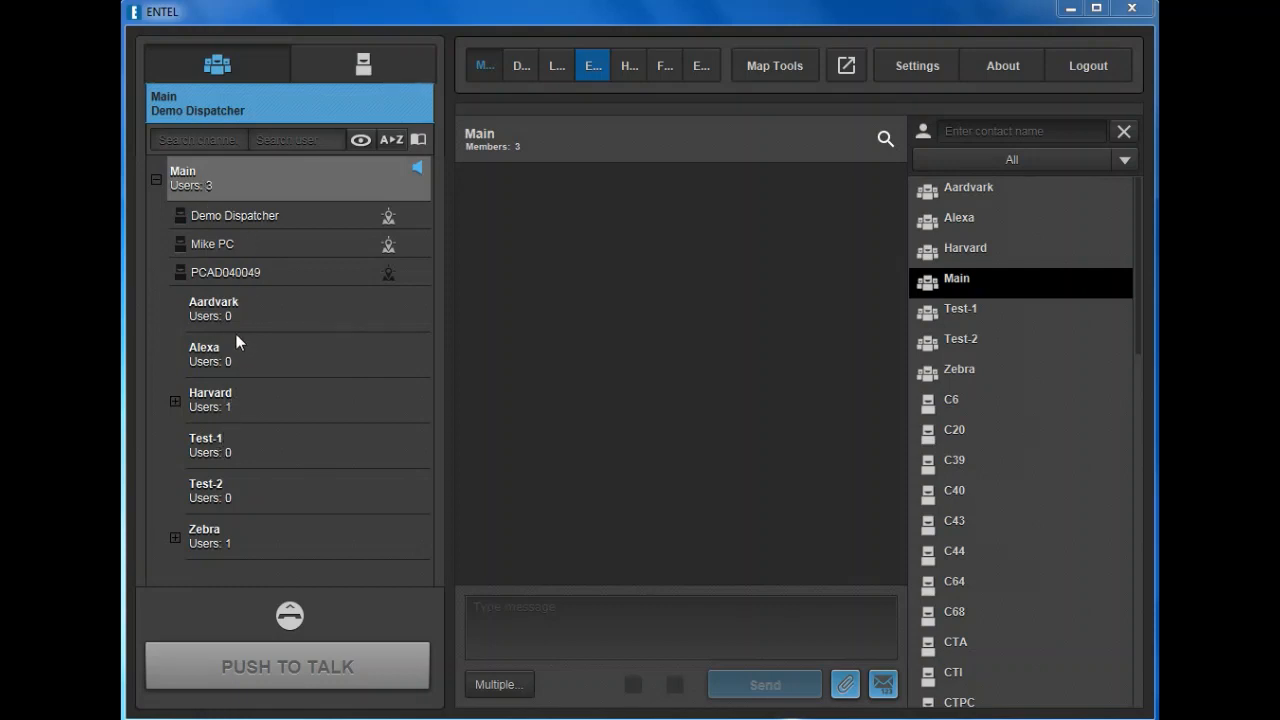
mouse_move(220, 220)
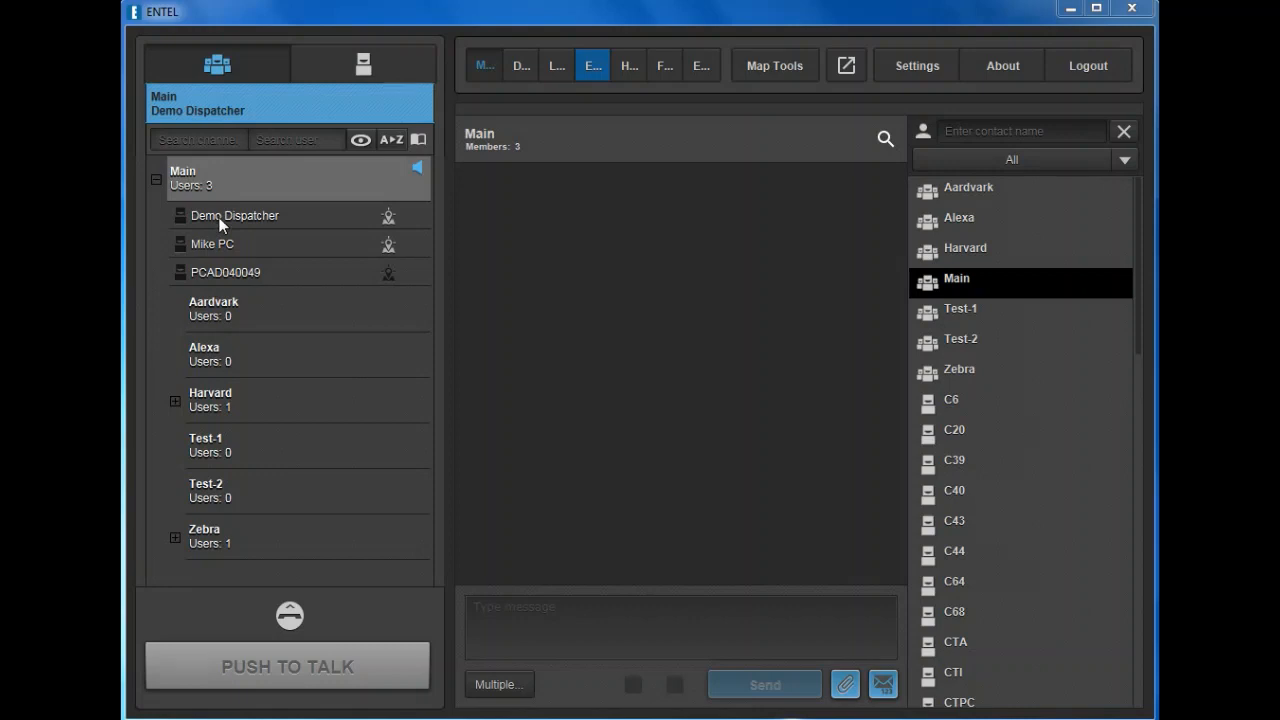
mouse_move(266, 188)
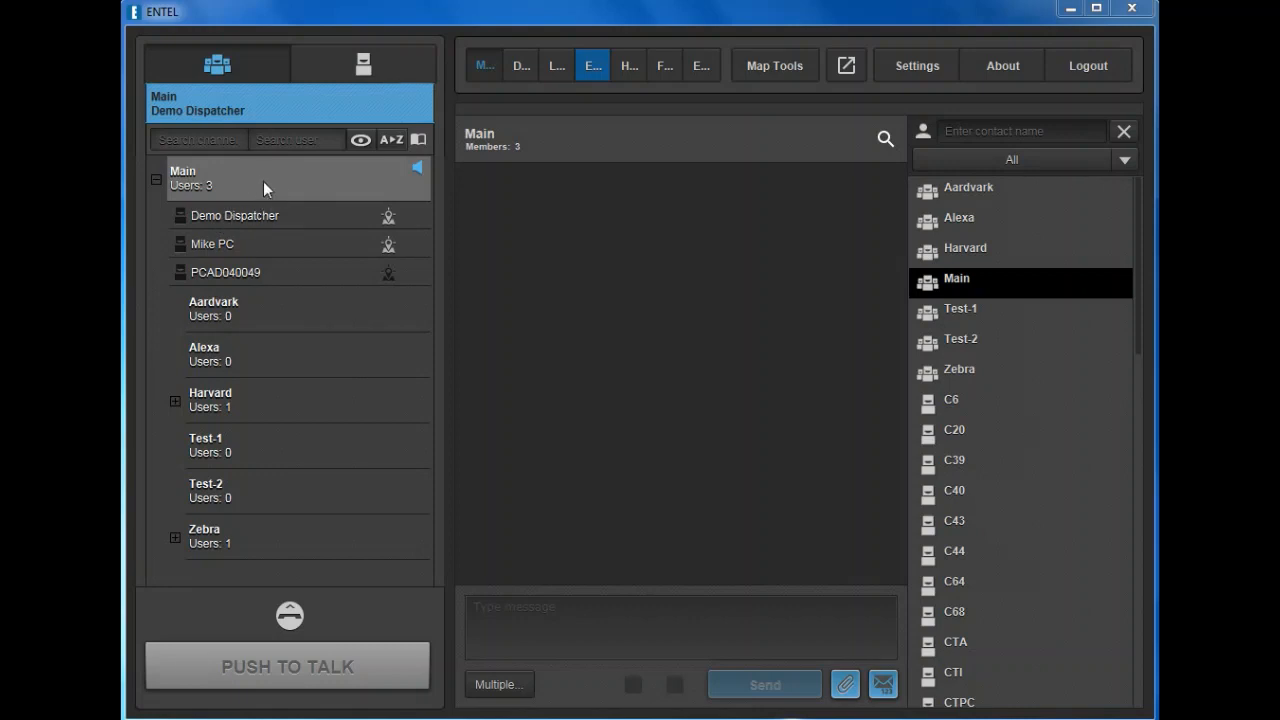
mouse_move(288, 184)
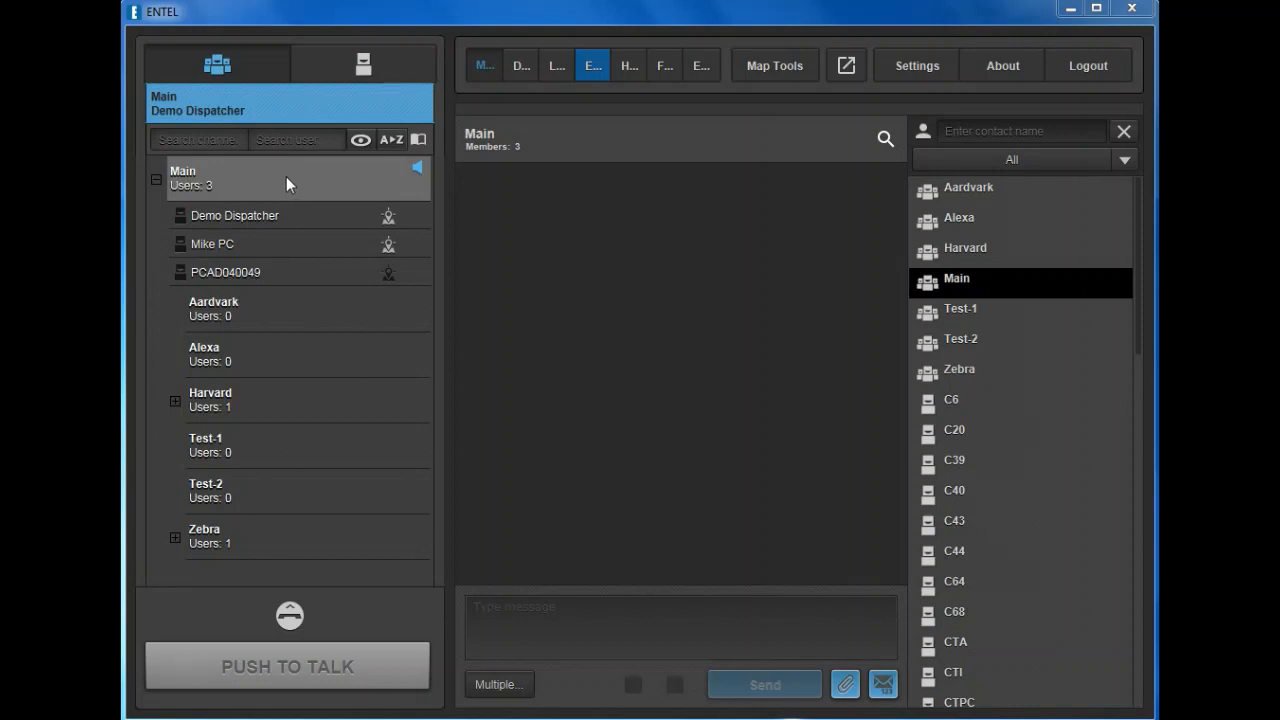
mouse_move(250, 332)
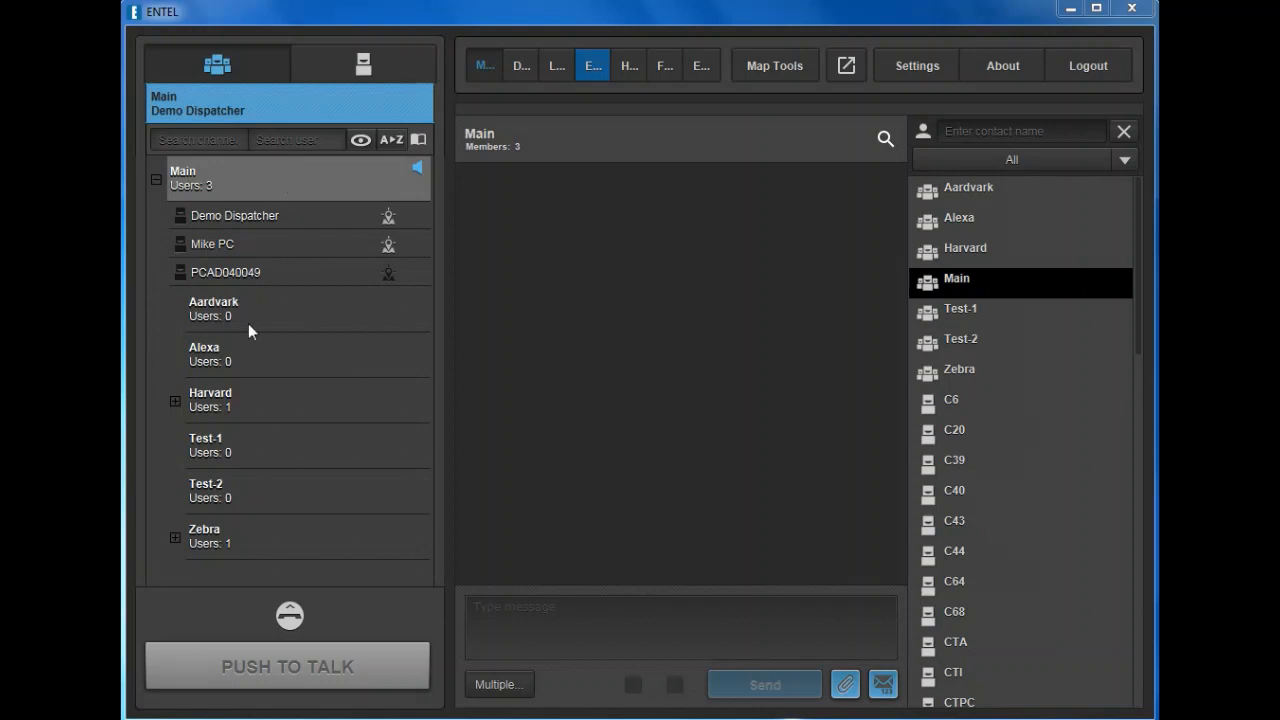
Select the Main group in the groups panel as the group-call target.
left_click(174, 400)
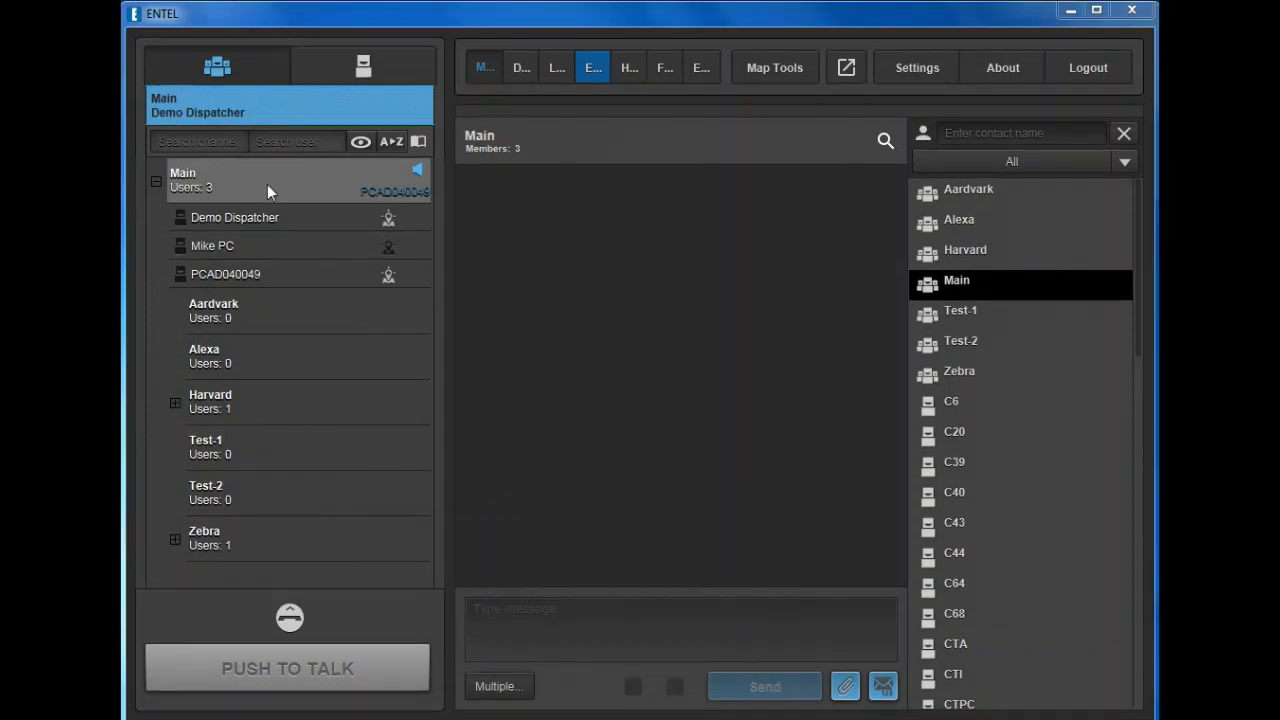
mouse_move(330, 188)
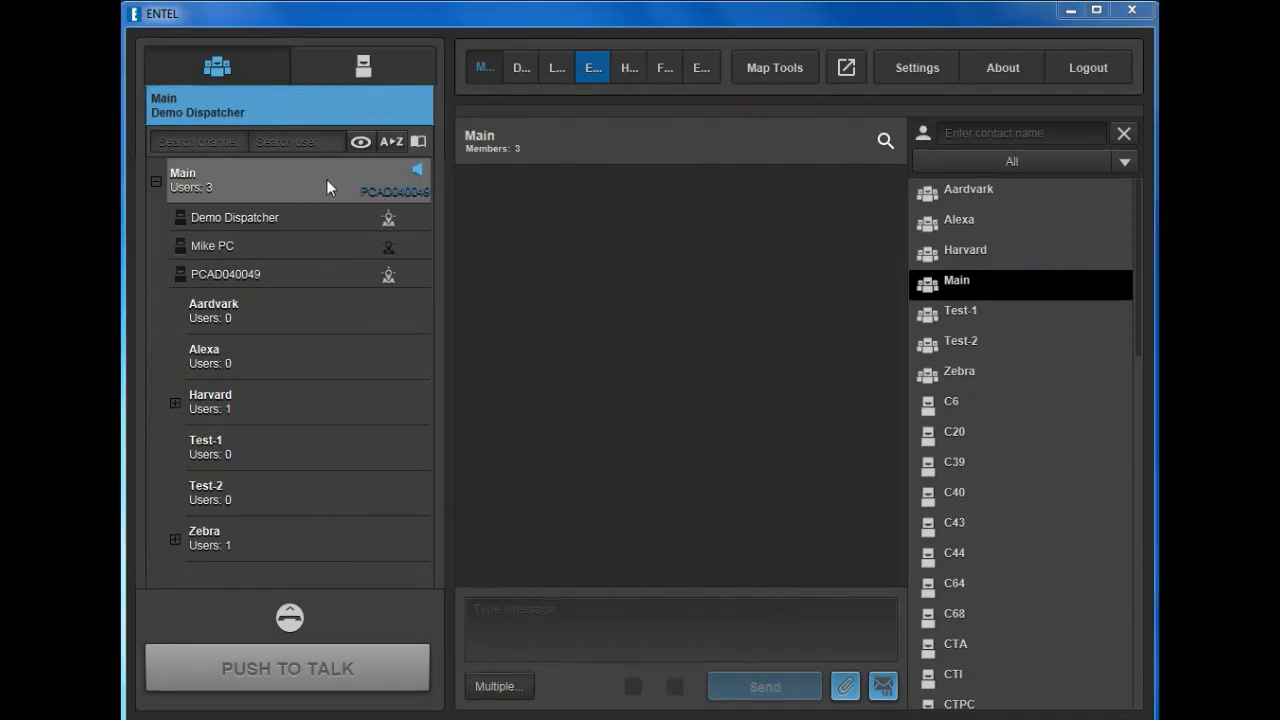
Transmit to the Main group with PUSH TO TALK, then release to listen for replies.
left_click(288, 668)
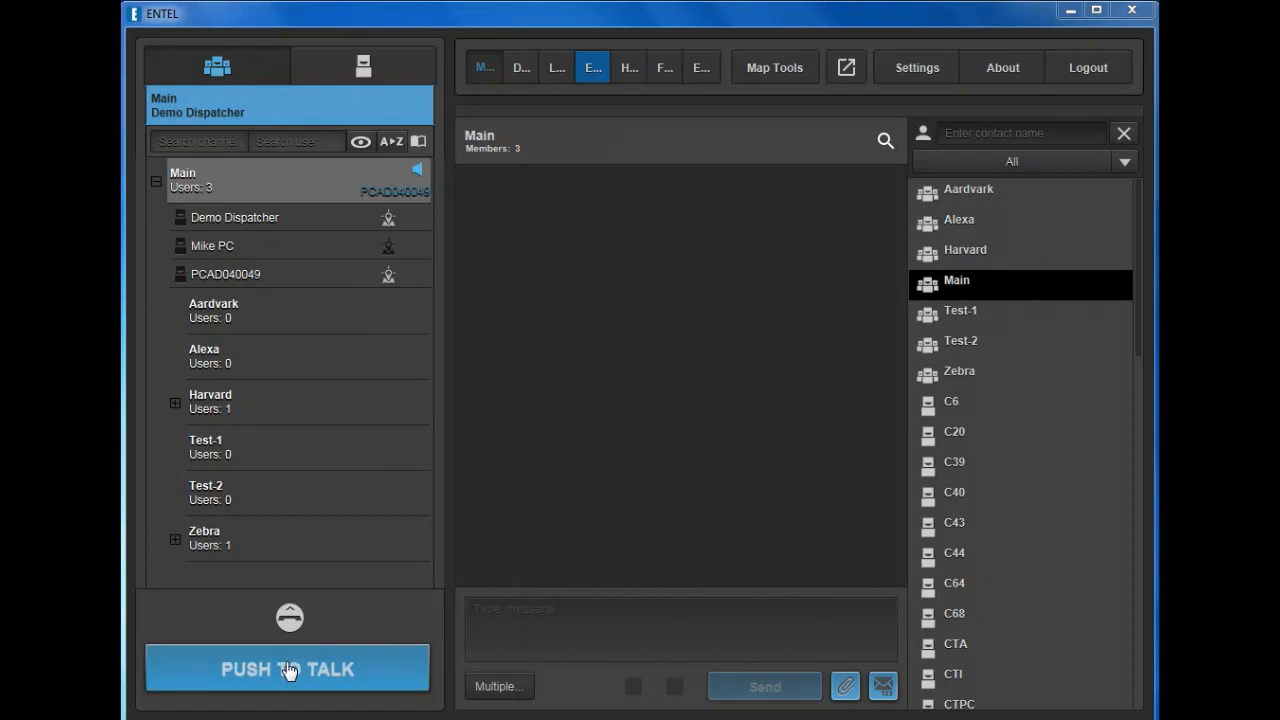
left_click(288, 668)
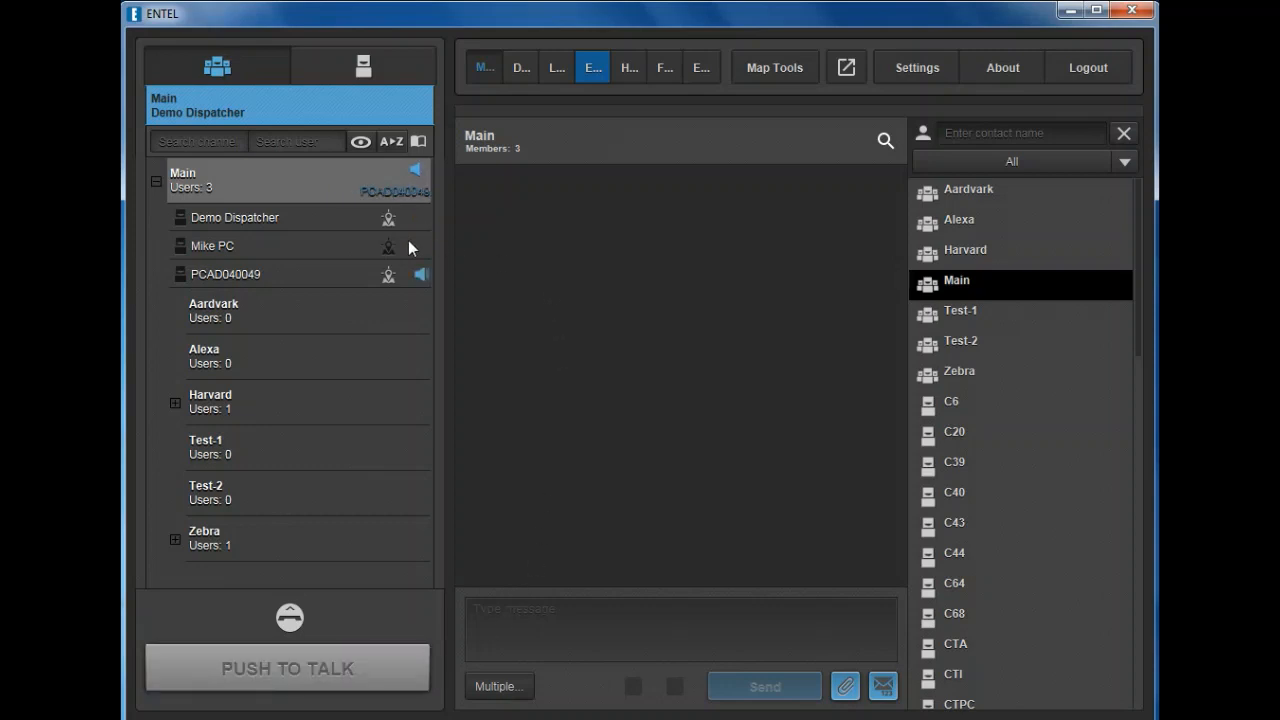
mouse_move(444, 264)
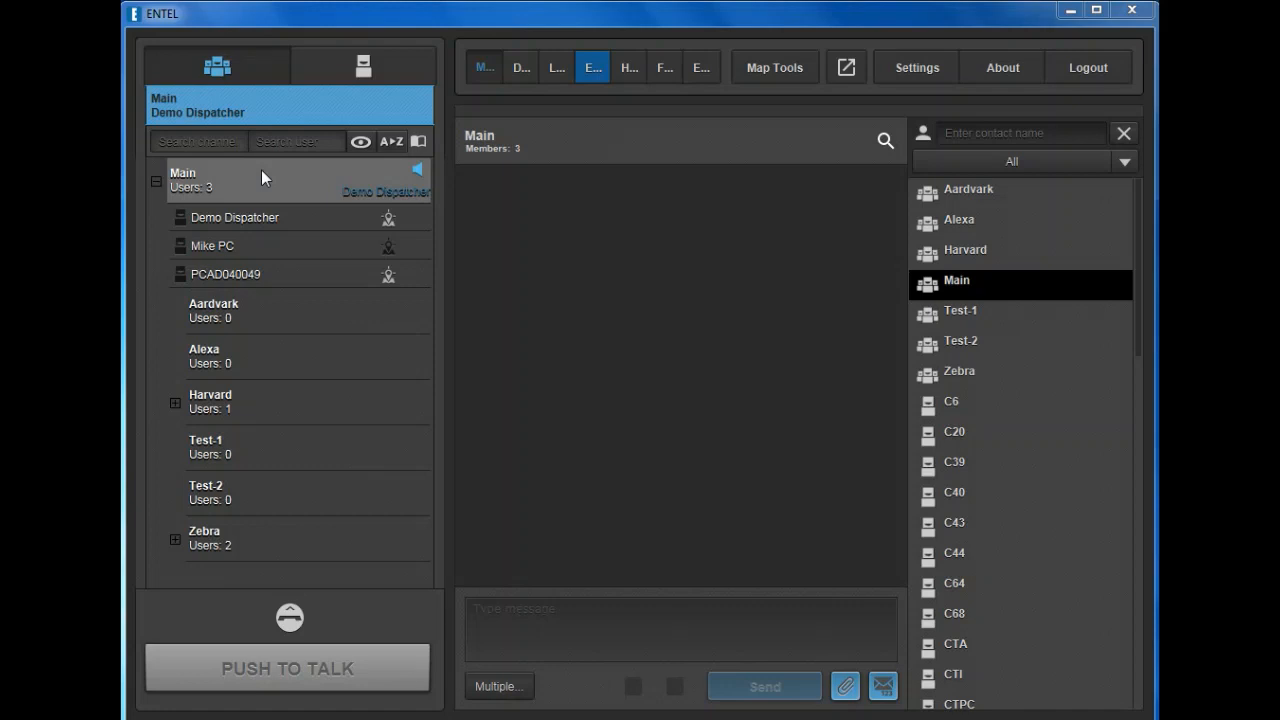
mouse_move(256, 280)
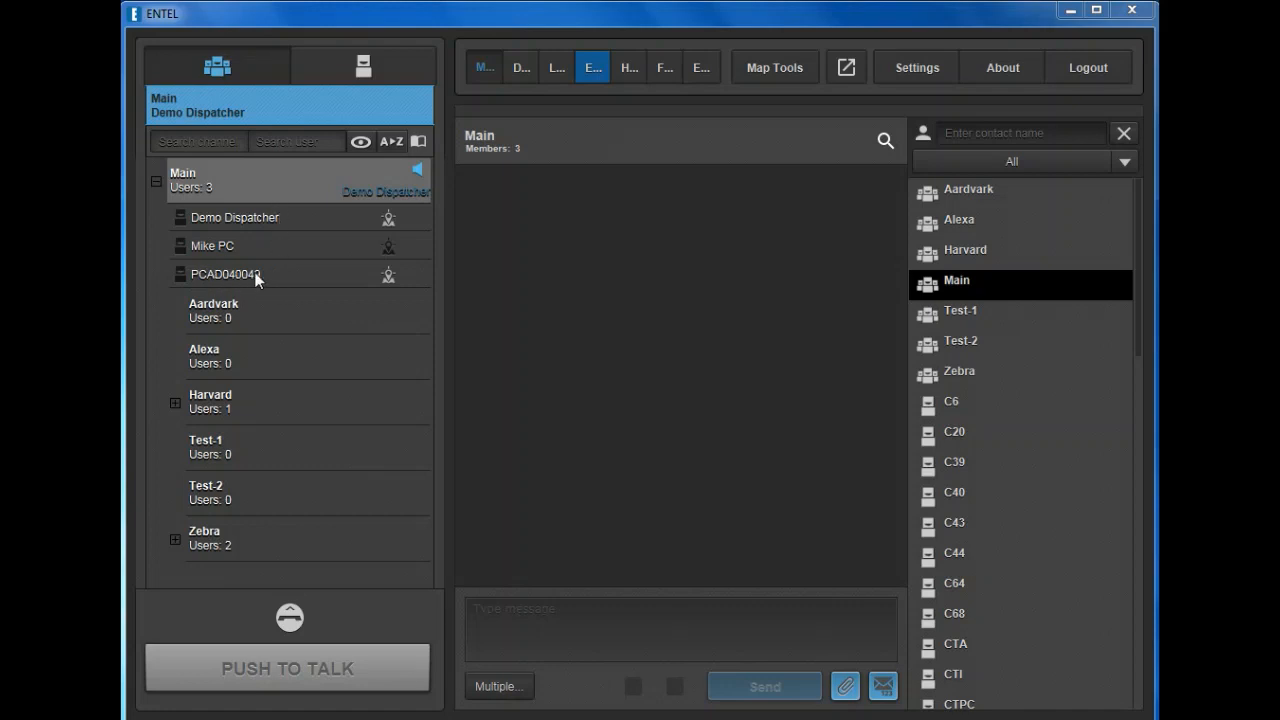
Place a polite Call to PCAD040049 from its context menu, speak on it, then hang up.
right_click(224, 274)
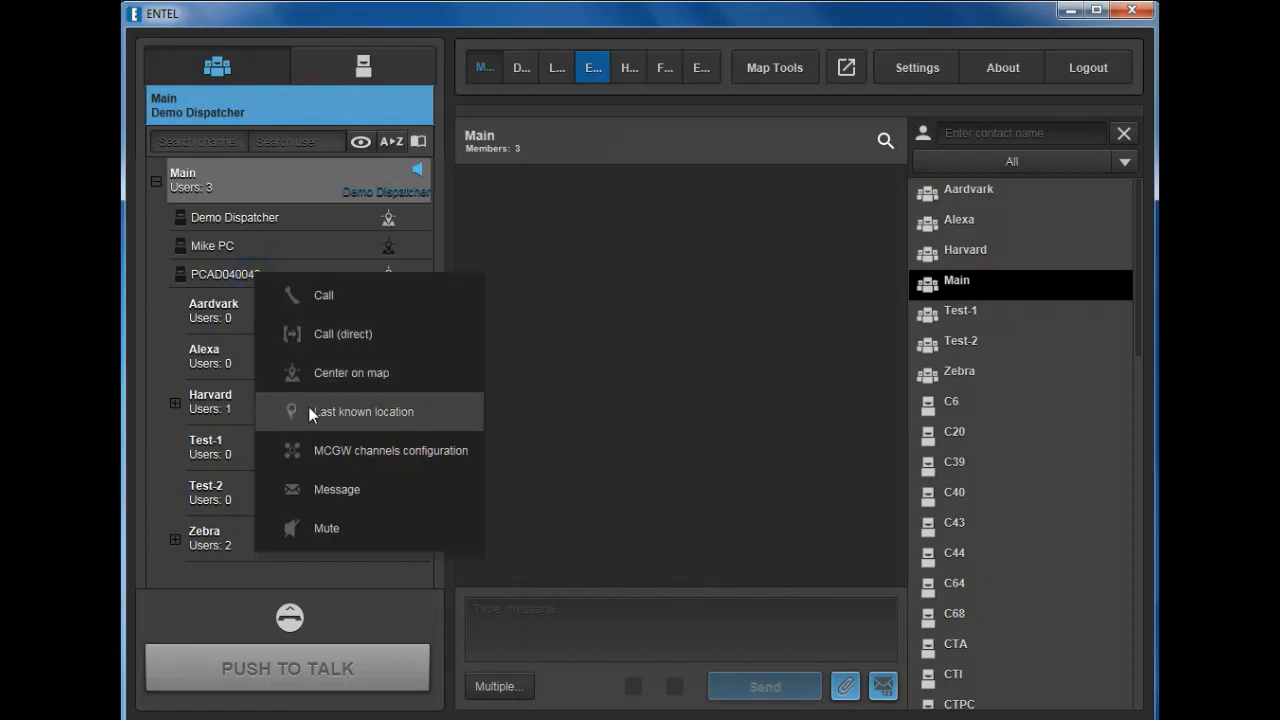
mouse_move(308, 312)
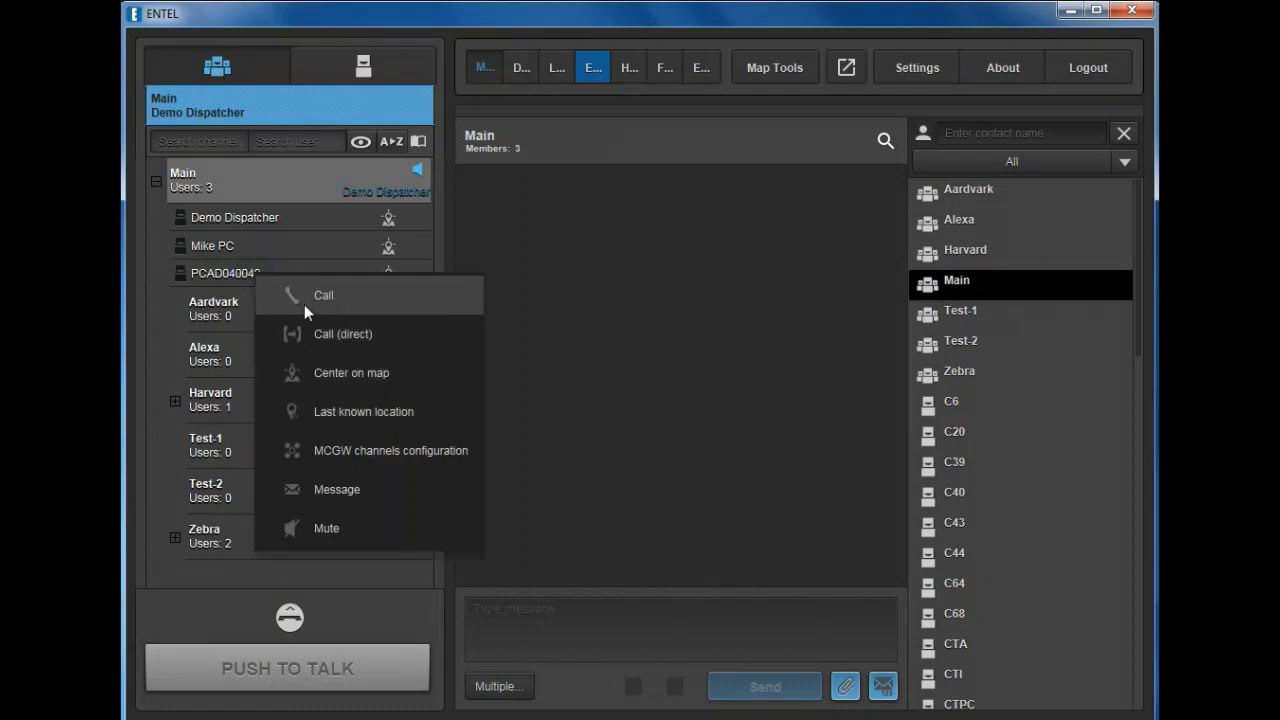
left_click(324, 296)
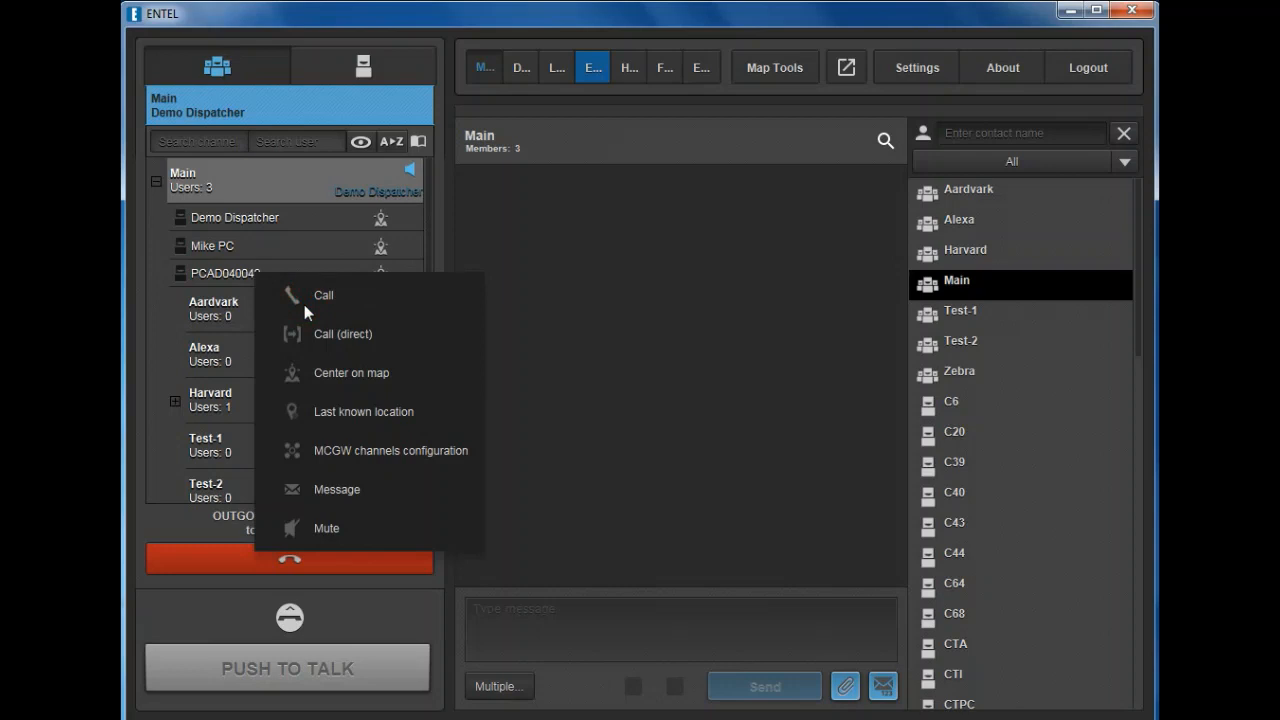
mouse_move(290, 618)
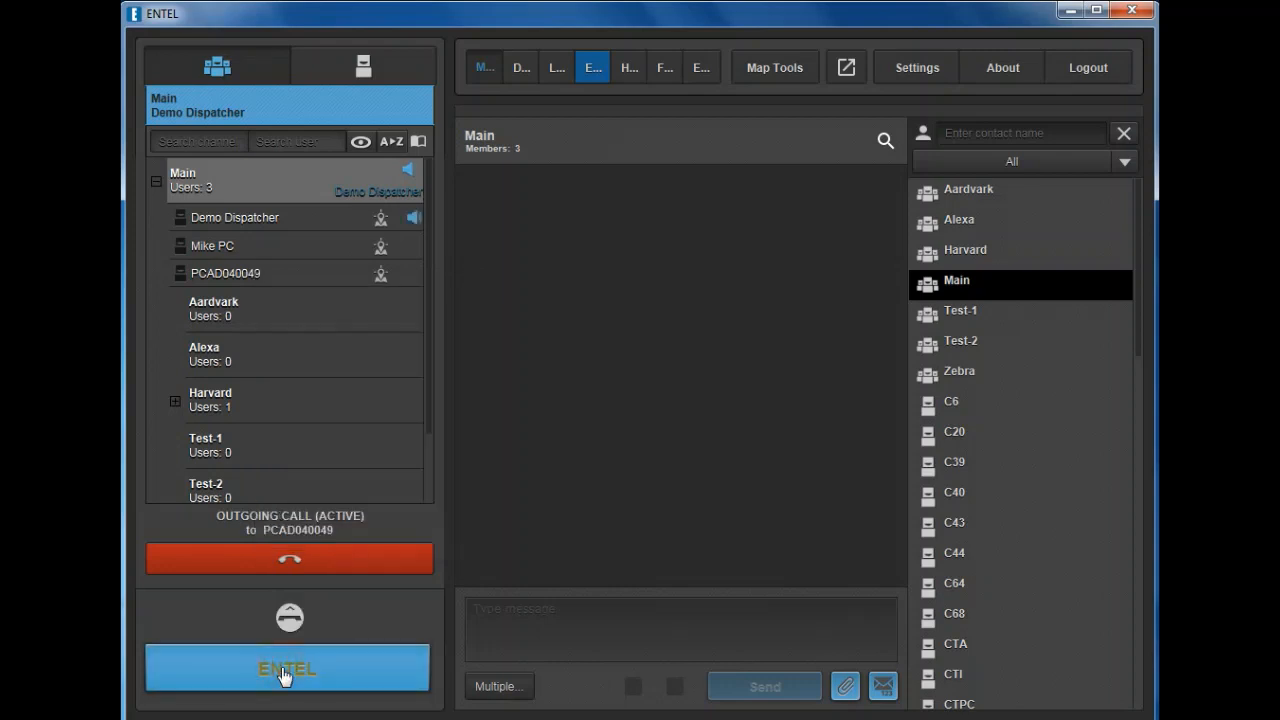
left_click(288, 668)
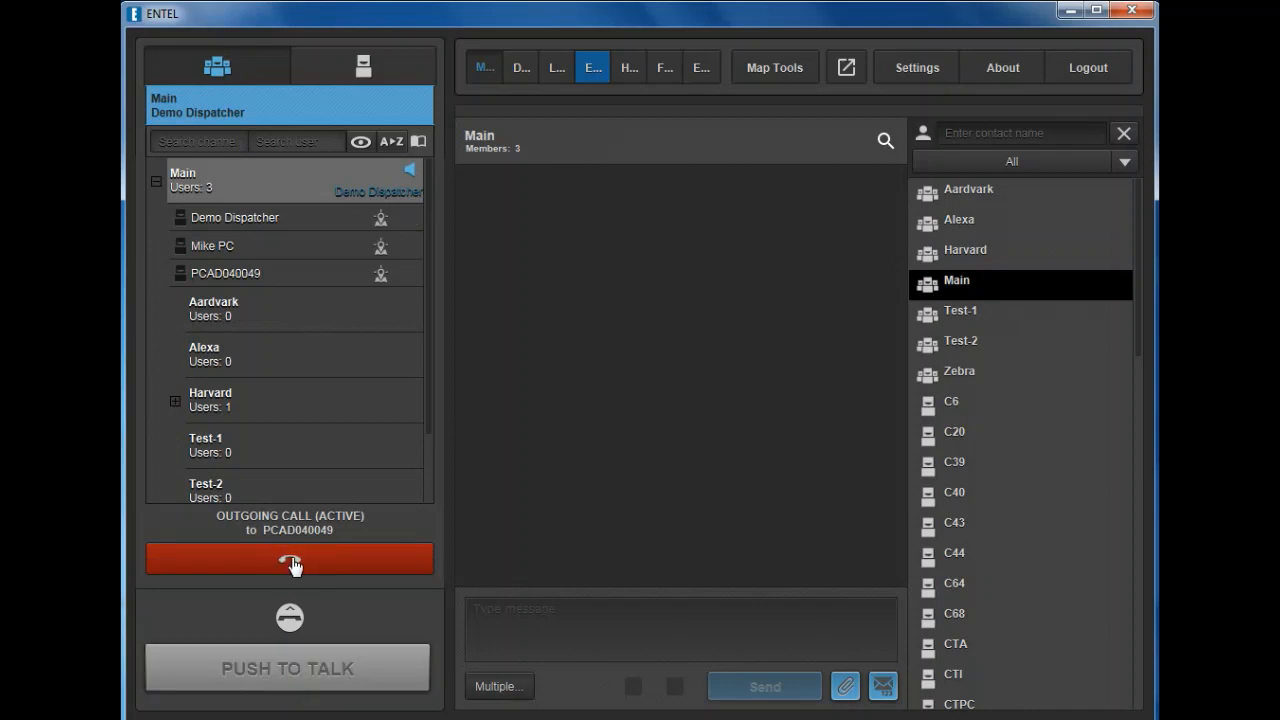
left_click(290, 558)
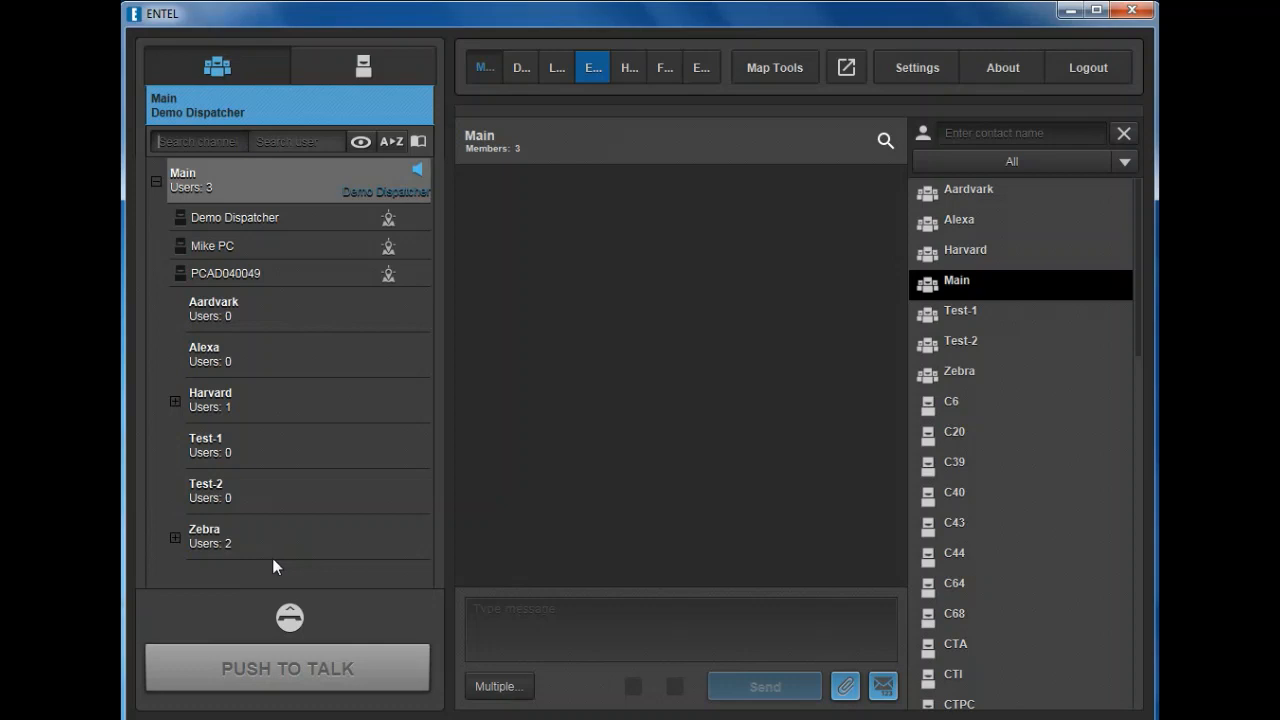
mouse_move(508, 368)
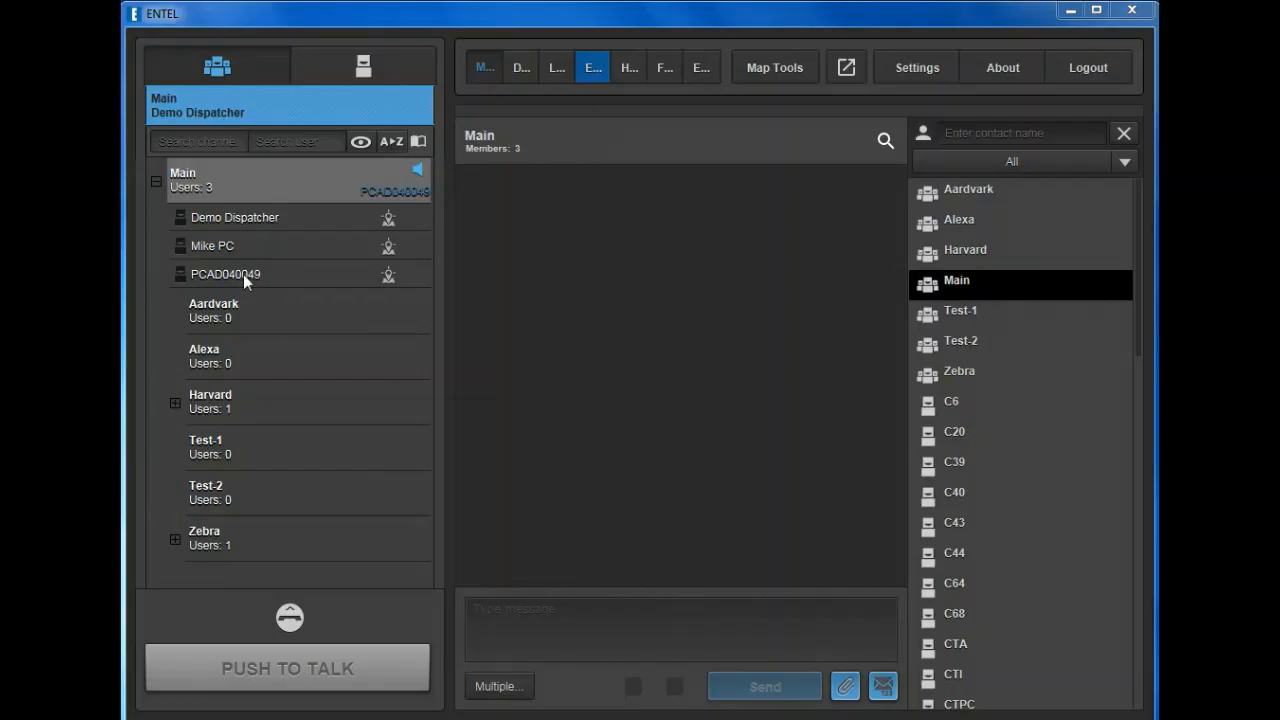
mouse_move(258, 276)
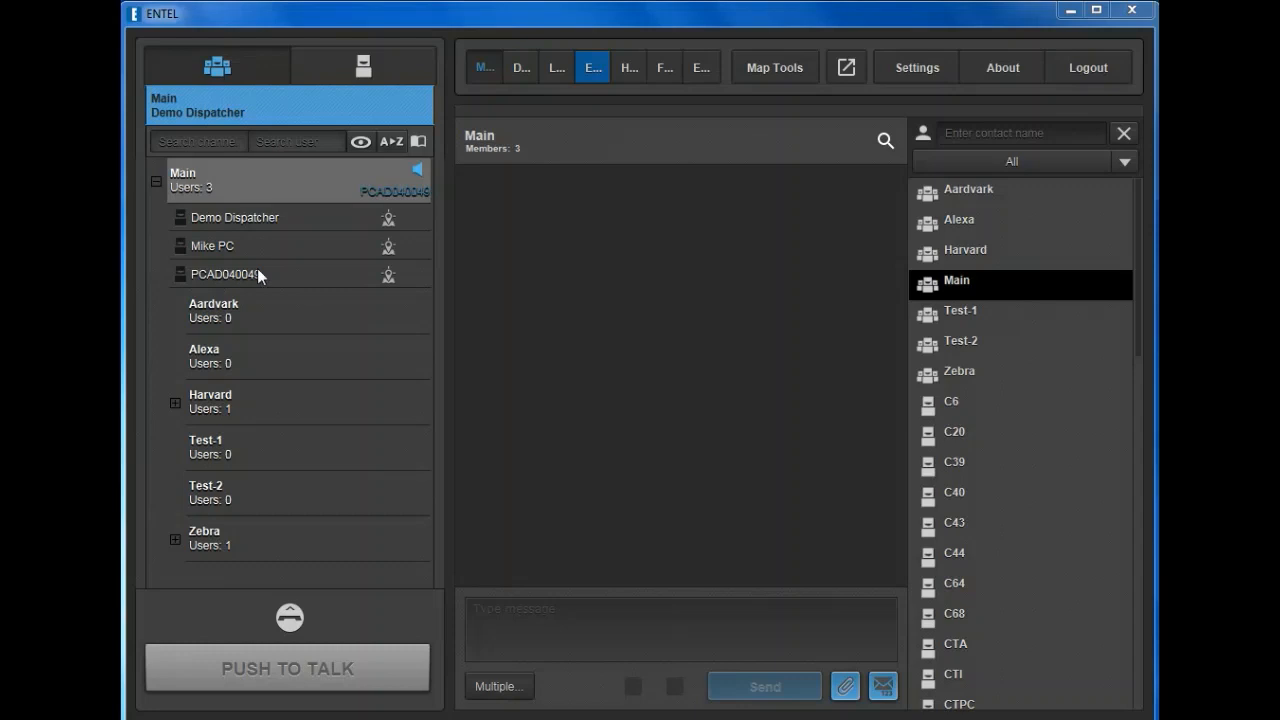
Start a direct call to PCAD040049, transmit and release PUSH TO TALK, then hang up.
right_click(228, 274)
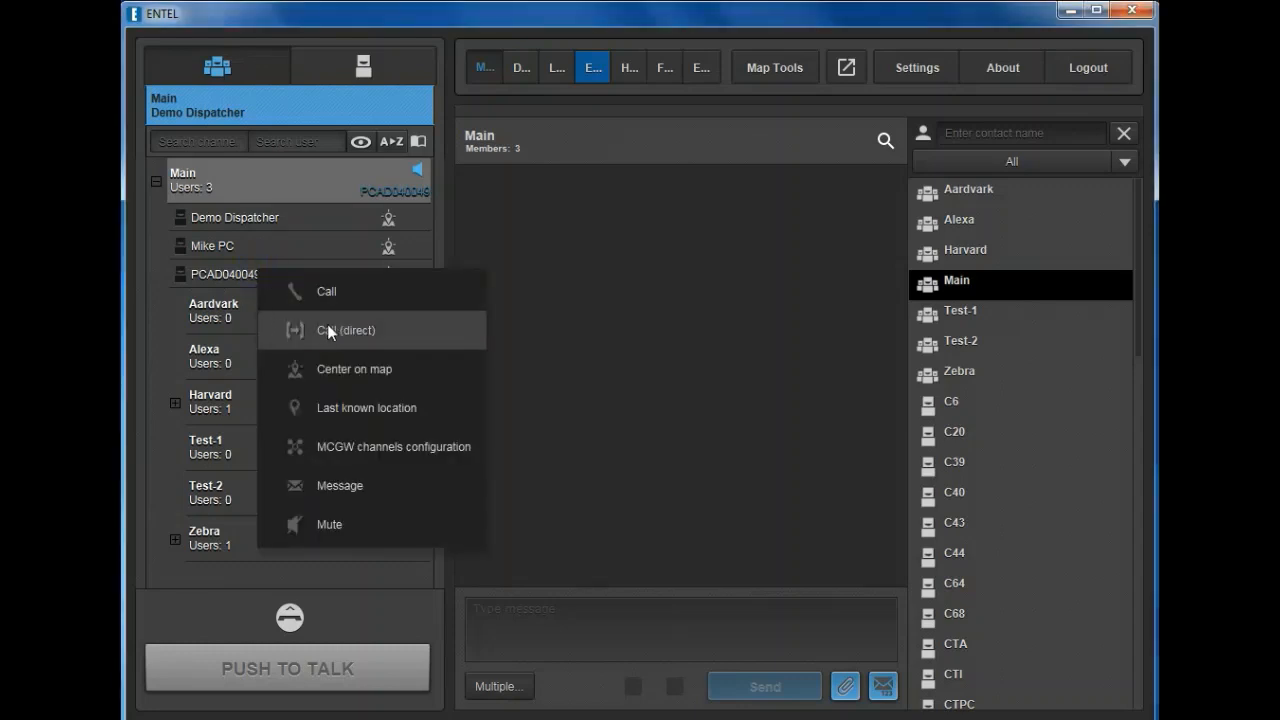
left_click(346, 330)
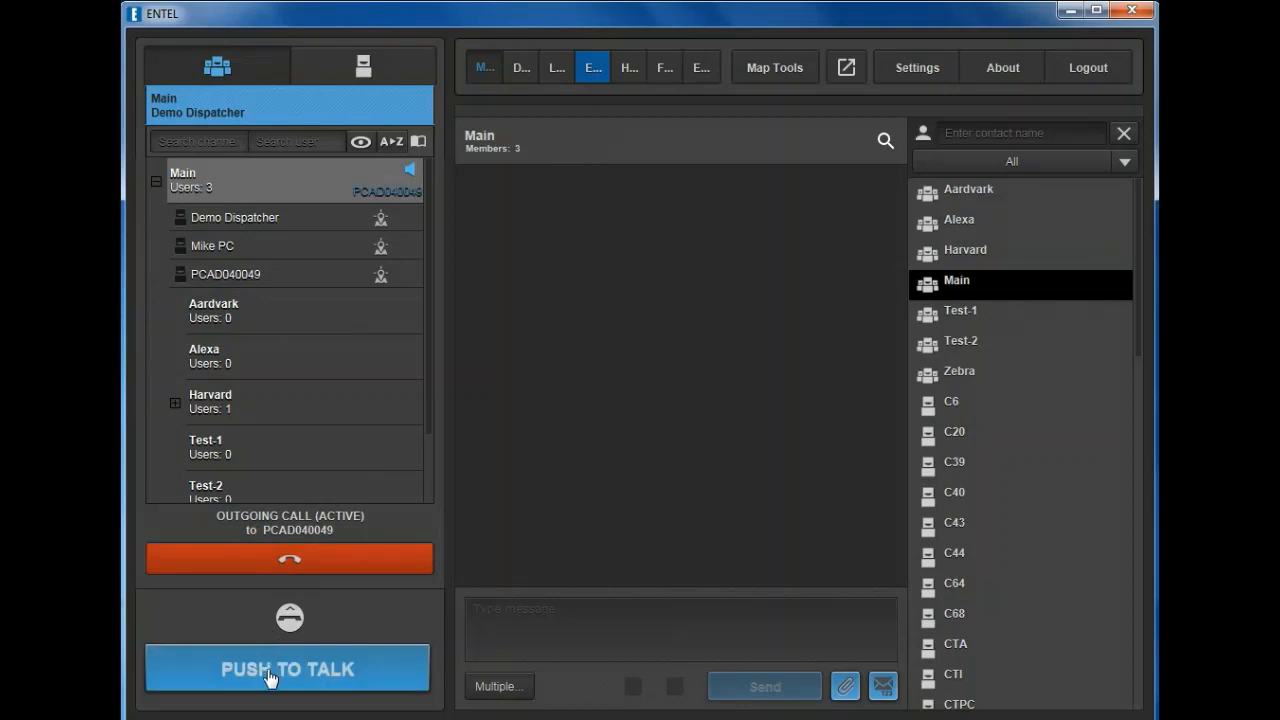
left_click(288, 668)
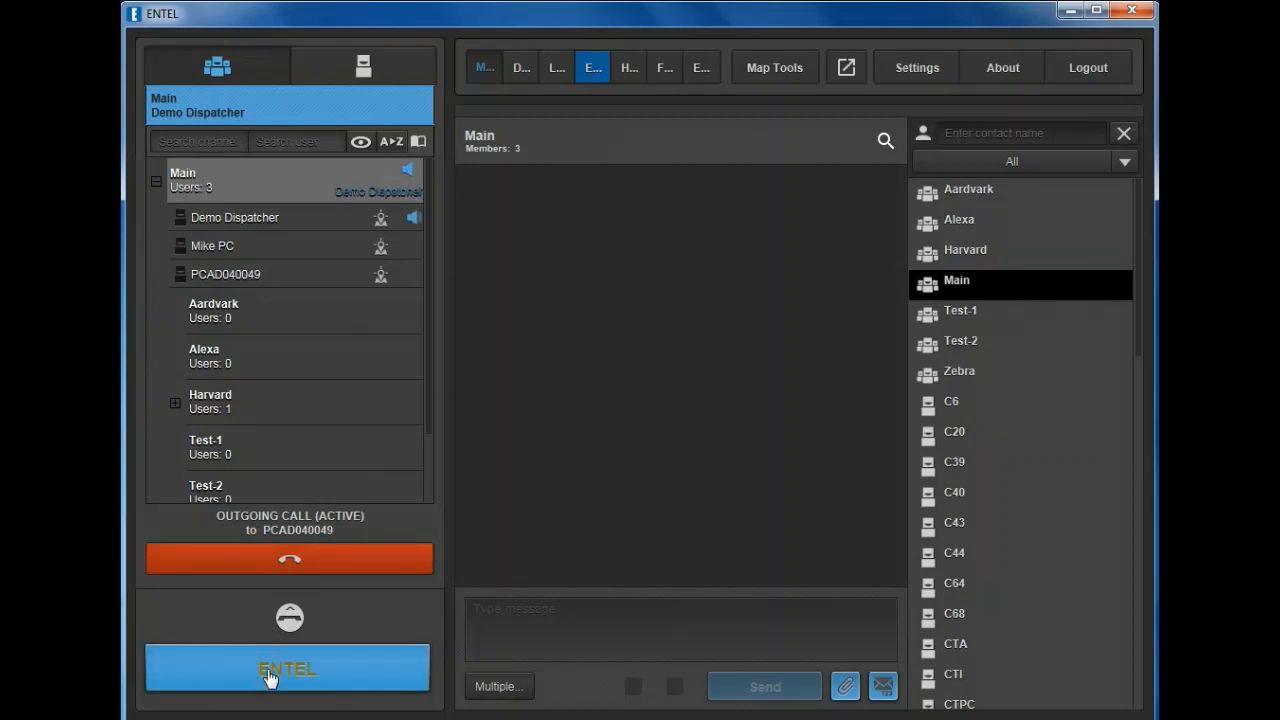
left_click(288, 668)
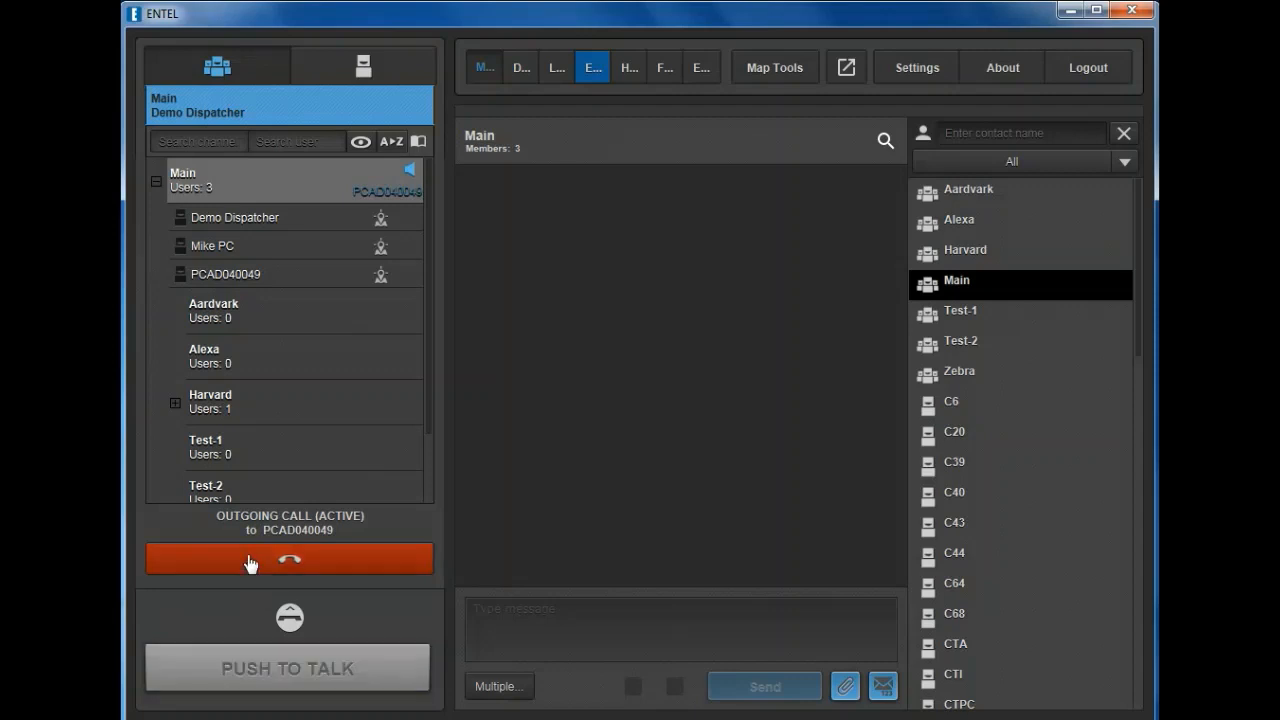
left_click(288, 558)
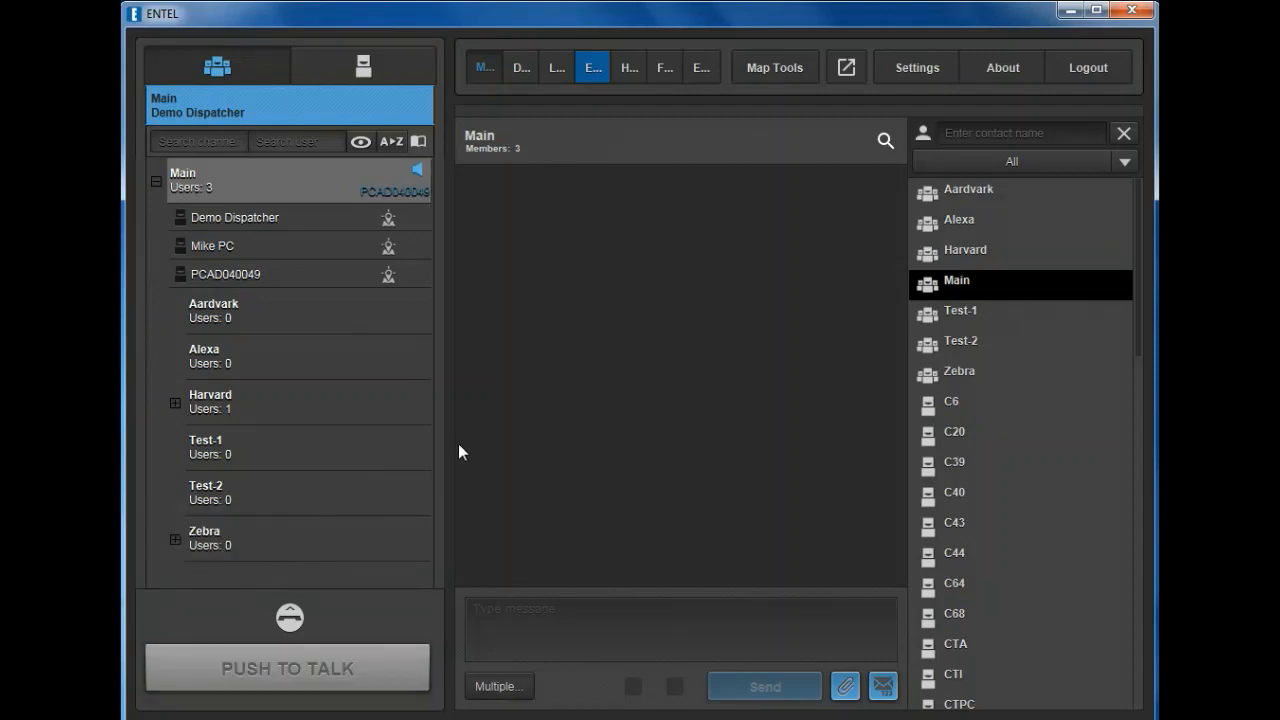
mouse_move(476, 438)
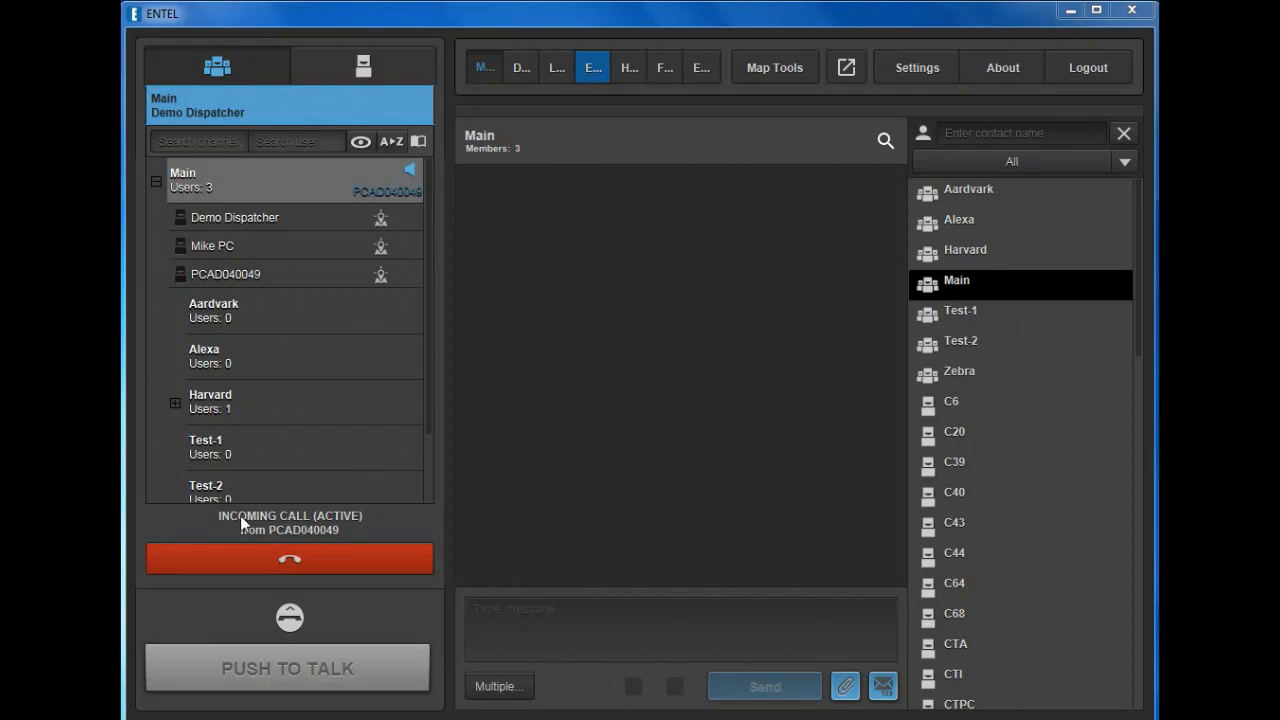
Answer the incoming call from PCAD040049 with PUSH TO TALK and reply until it ends.
left_click(288, 668)
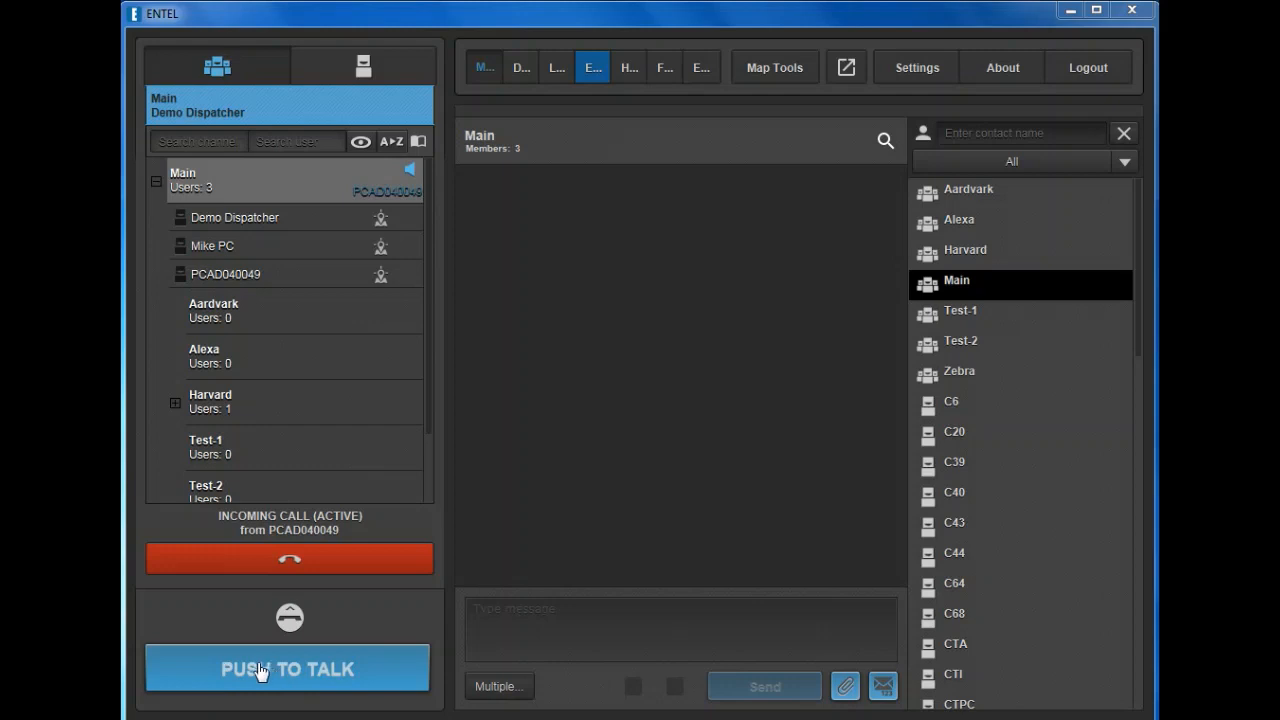
left_click(288, 668)
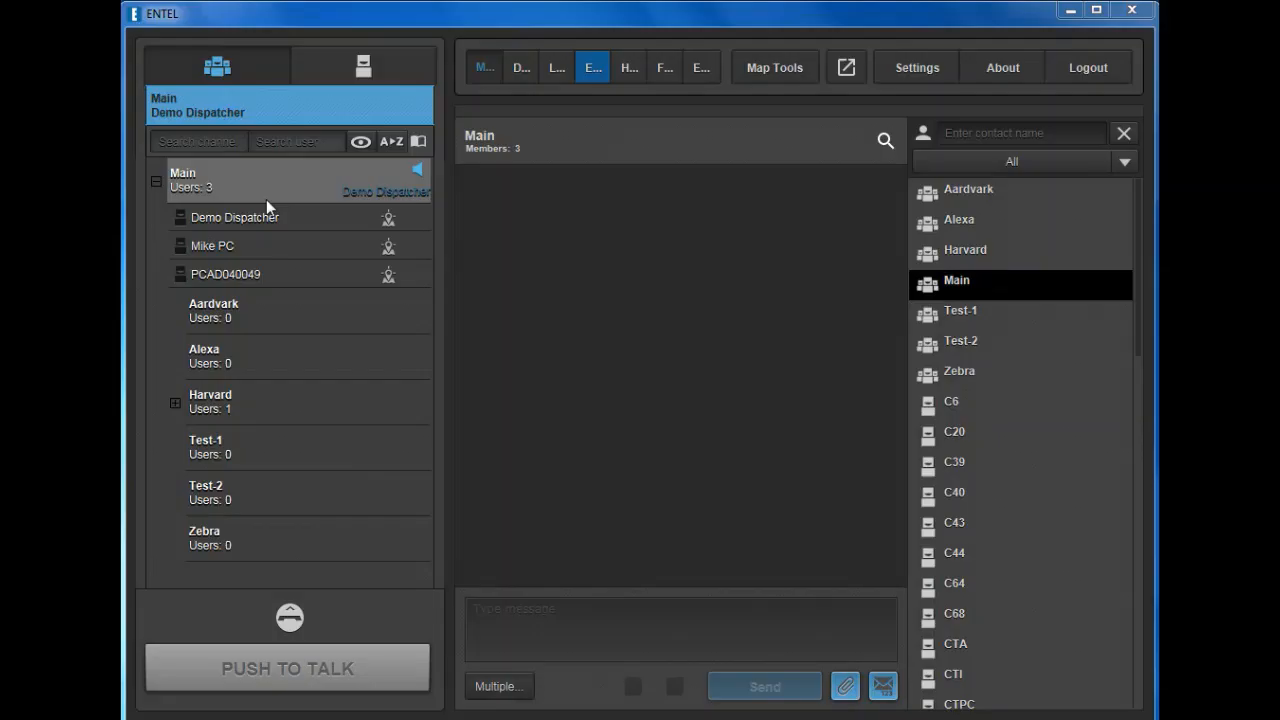
mouse_move(630, 224)
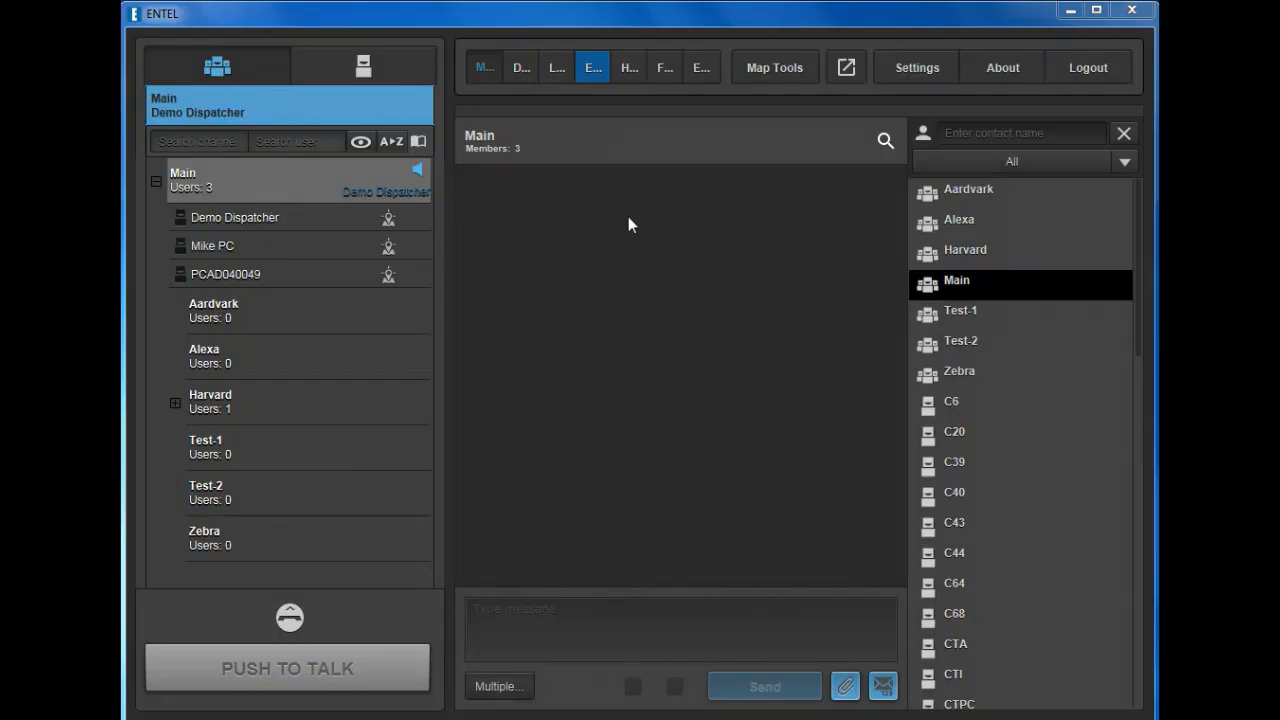
mouse_move(664, 68)
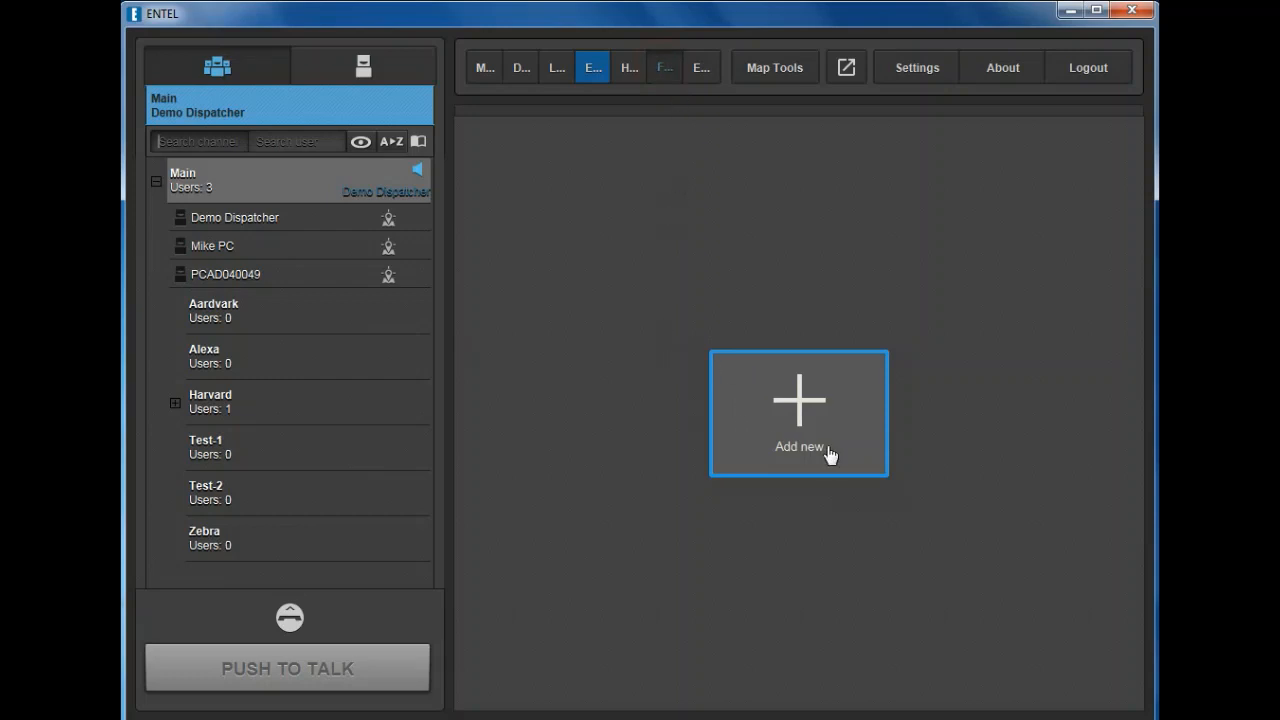
Start a new favorite from the Add new tile in Favorites.
left_click(798, 412)
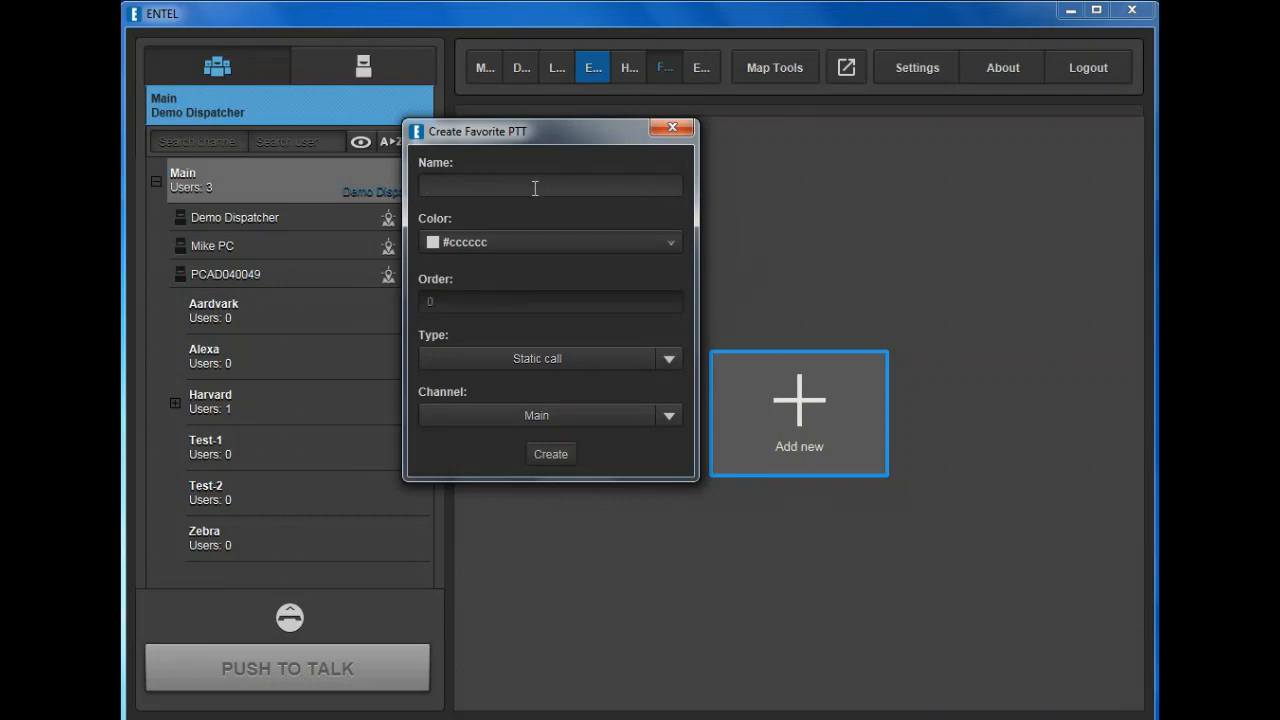
mouse_move(550, 180)
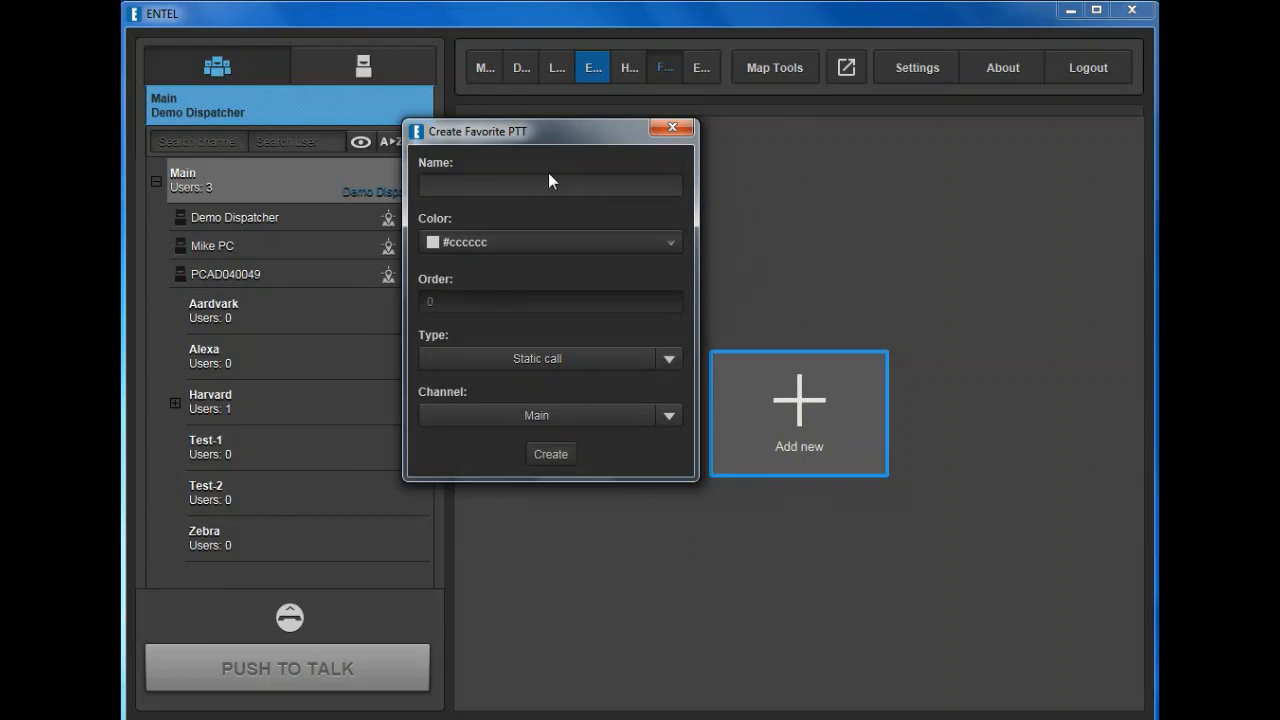
mouse_move(550, 248)
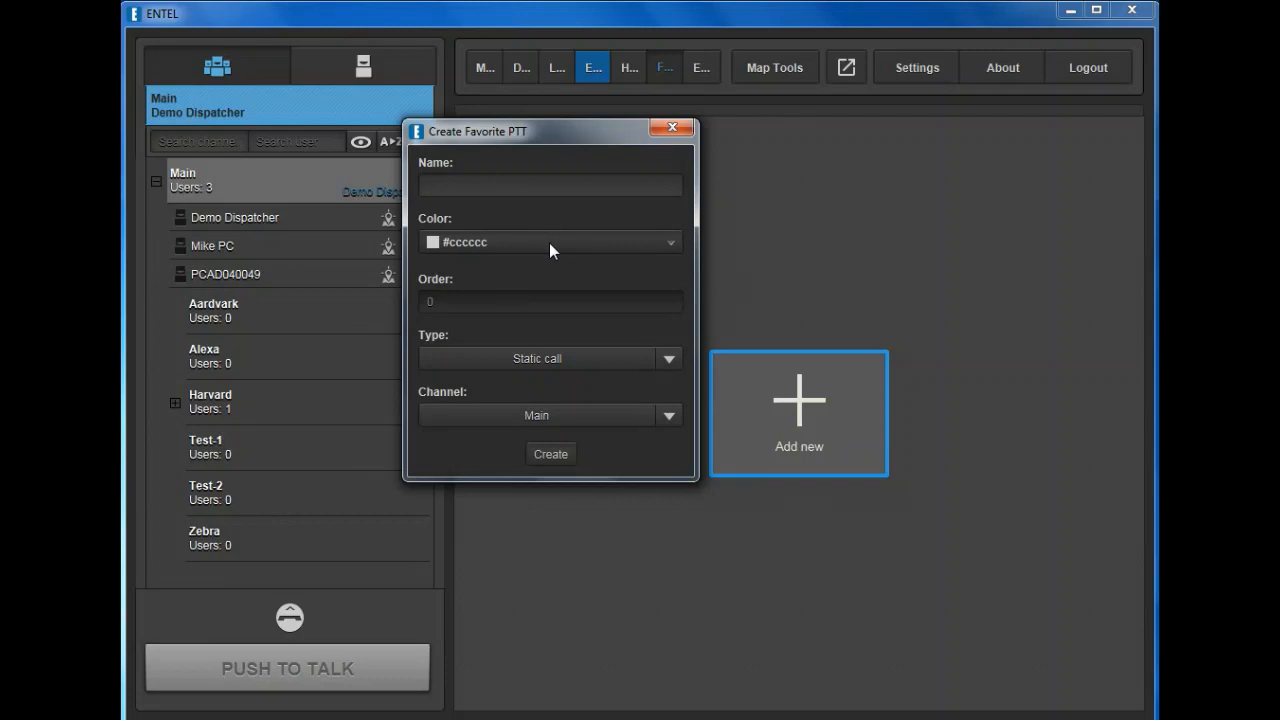
mouse_move(656, 250)
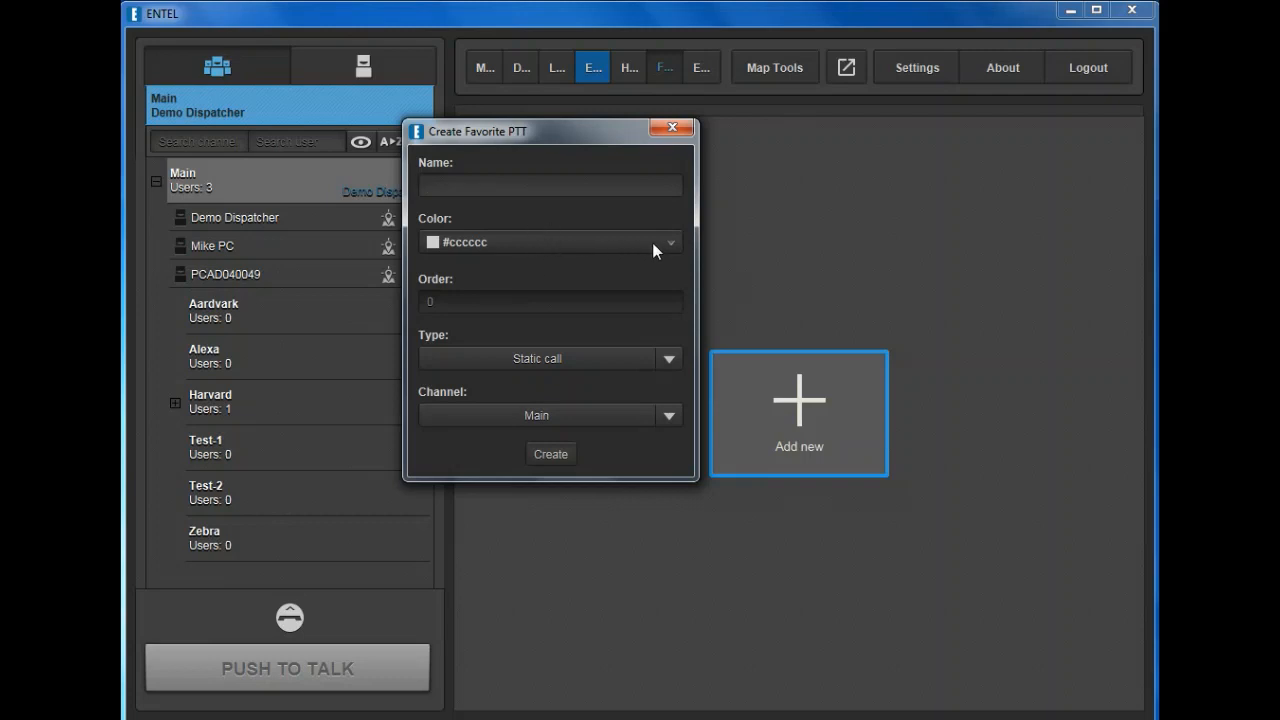
Give the favorite colour #cc3333 and keep Static call as its type.
left_click(670, 242)
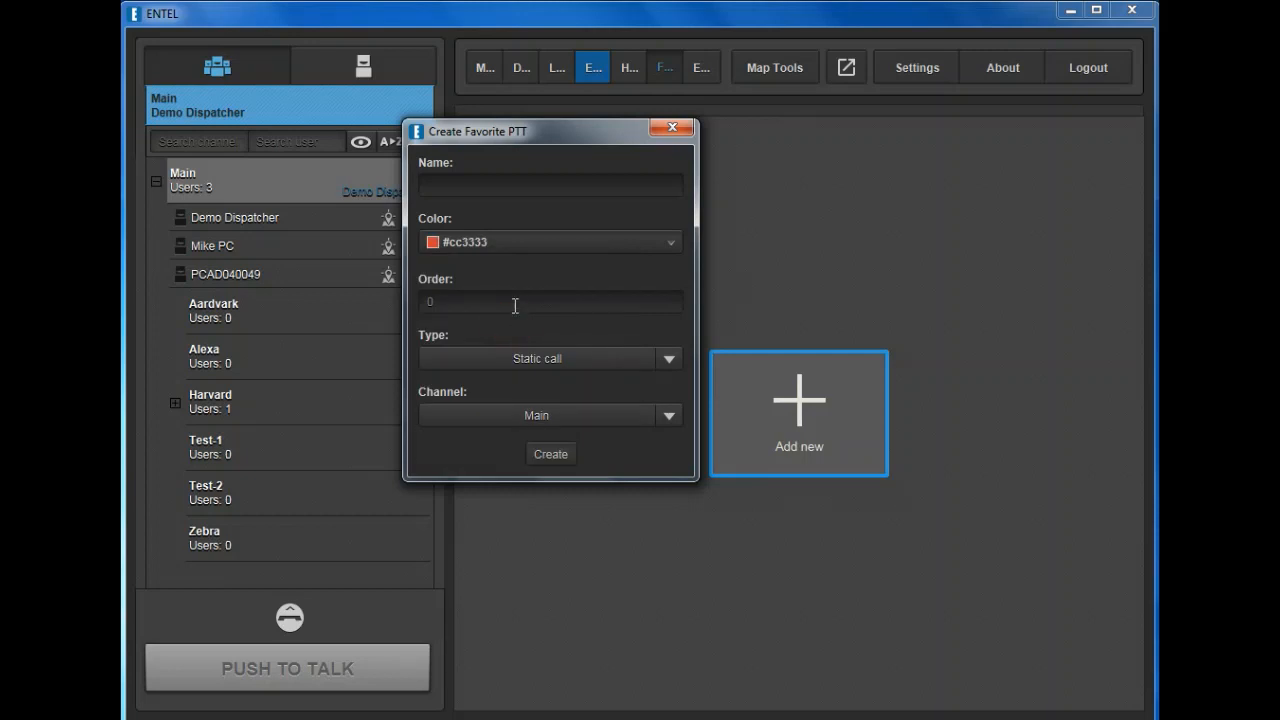
mouse_move(484, 310)
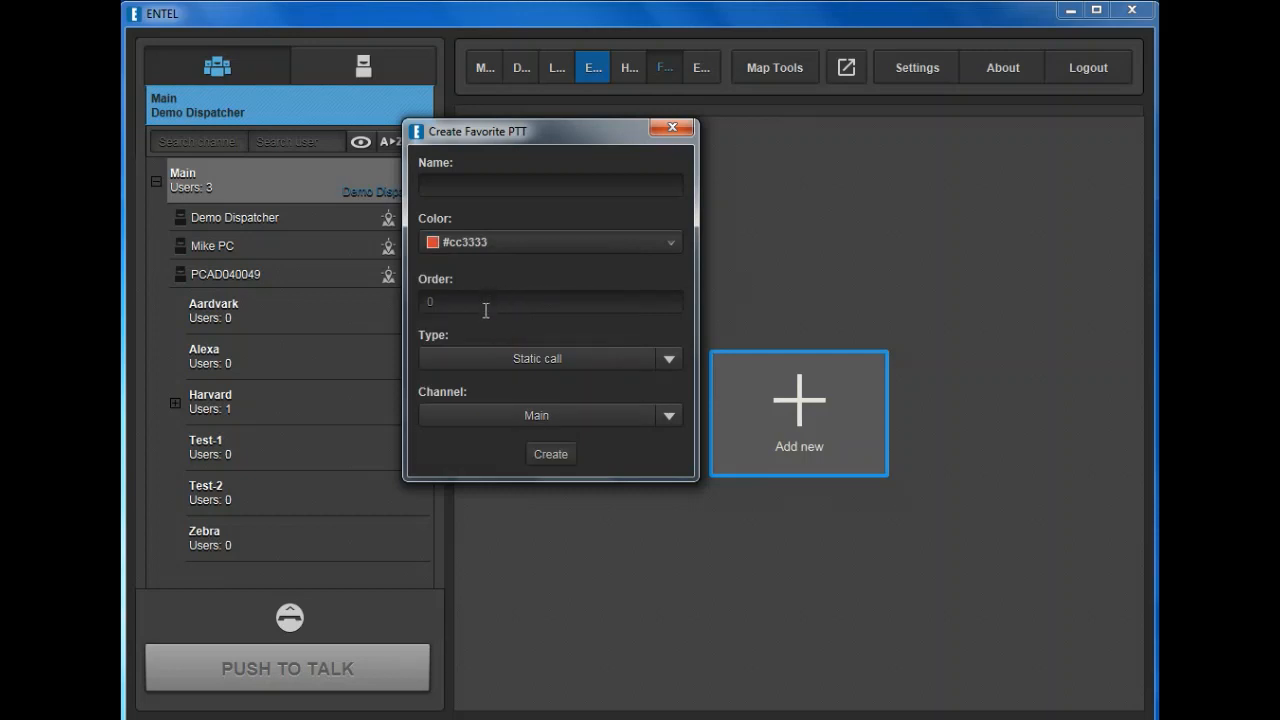
mouse_move(518, 326)
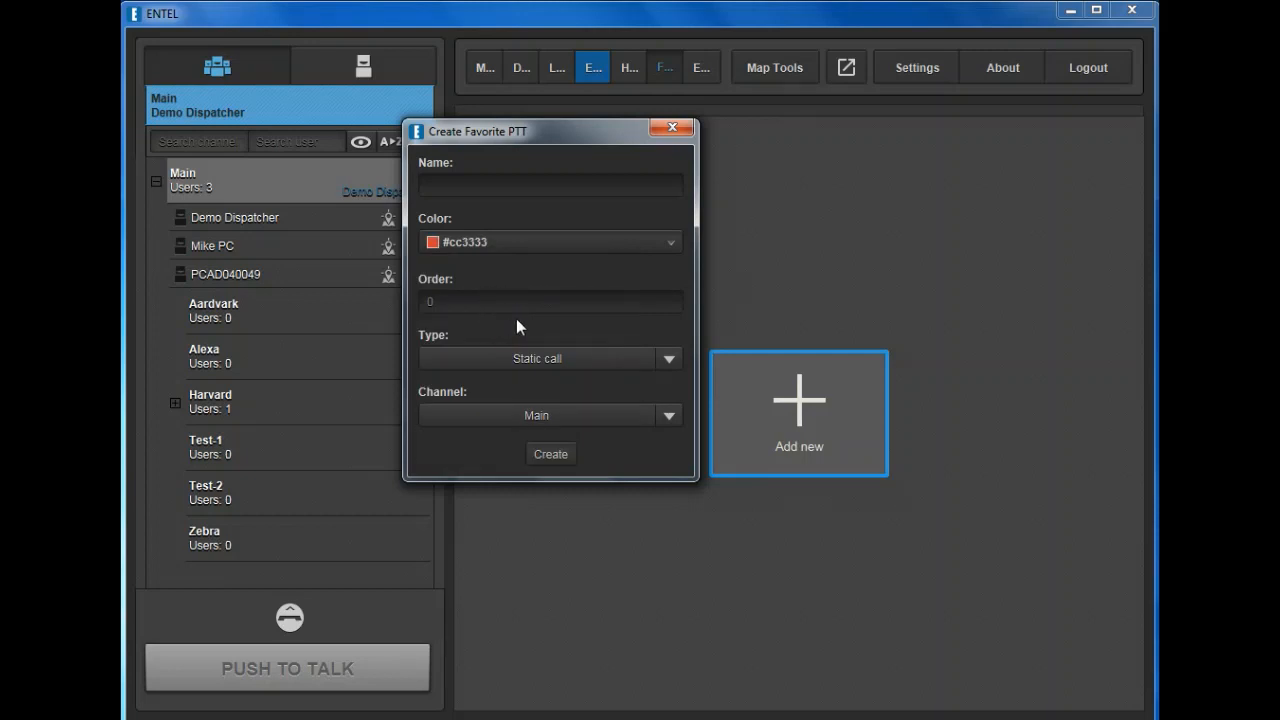
mouse_move(536, 356)
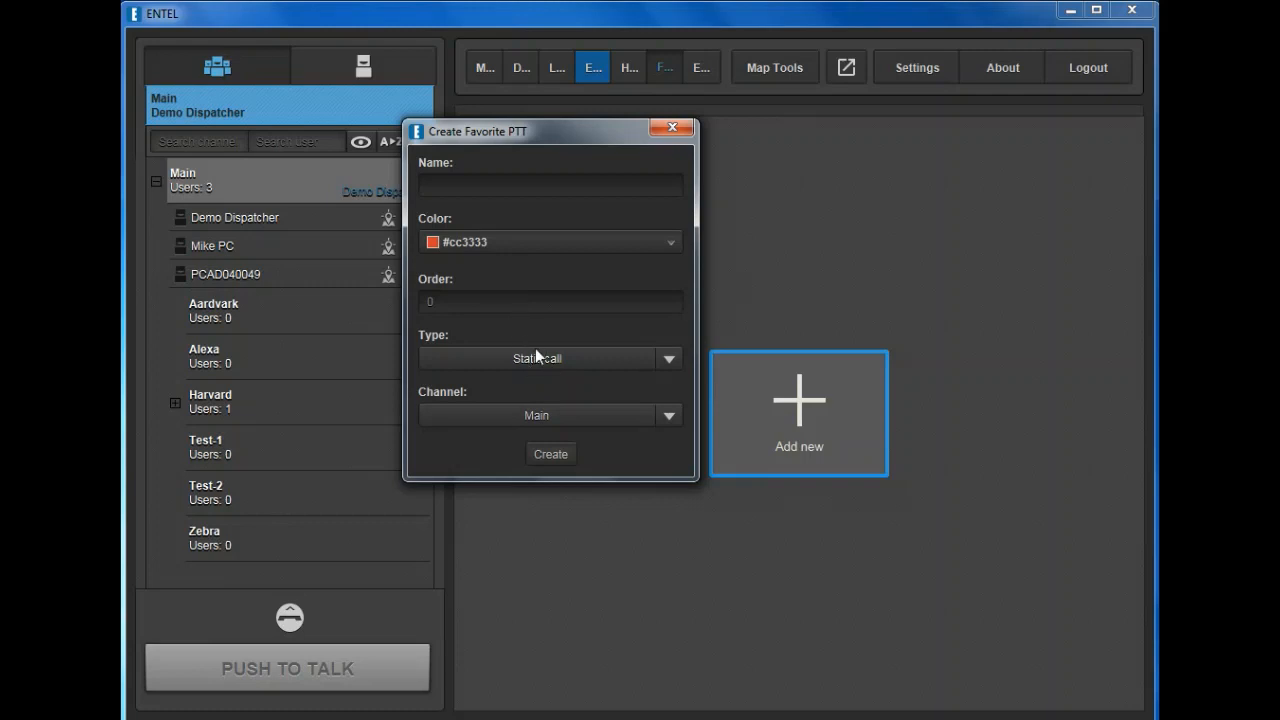
left_click(668, 358)
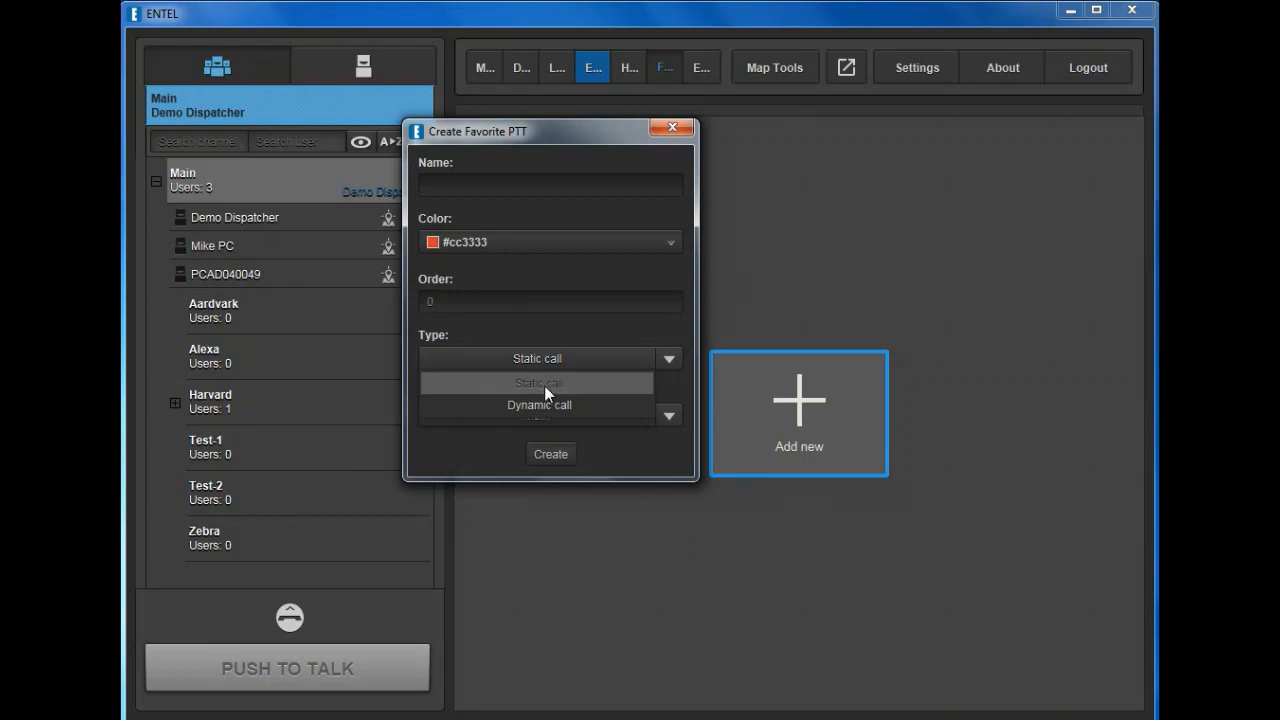
left_click(536, 382)
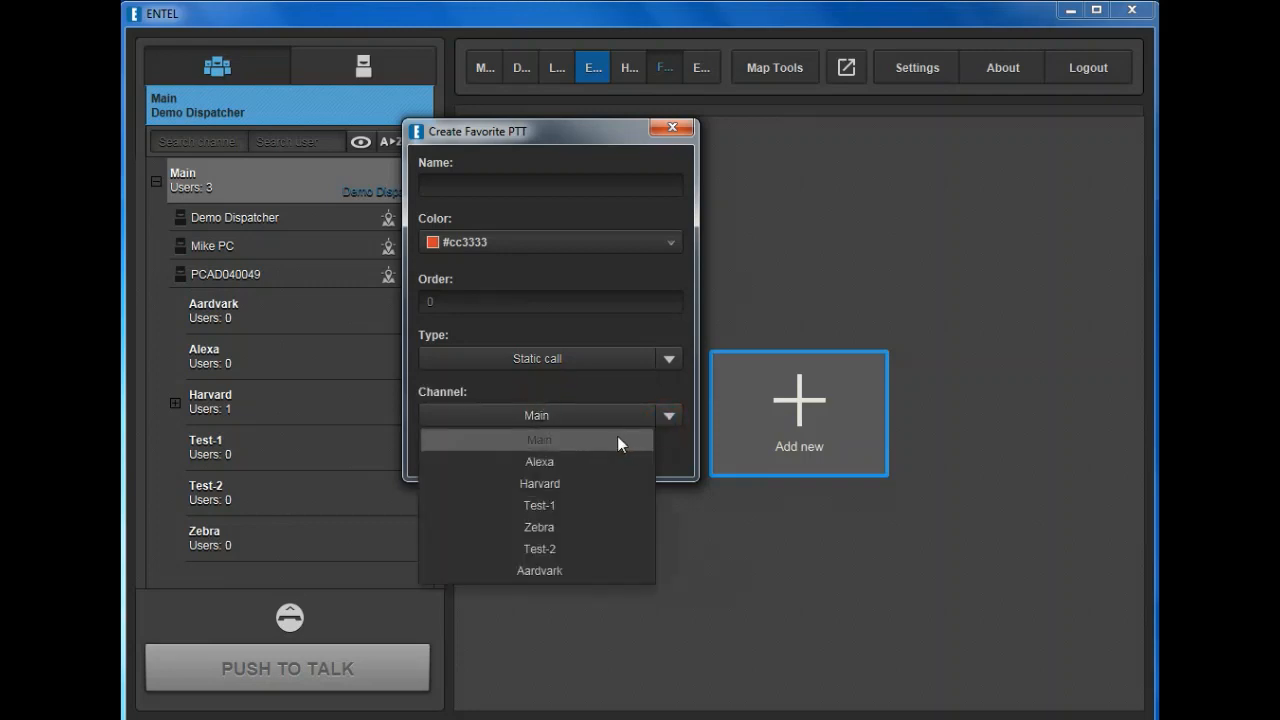
mouse_move(548, 456)
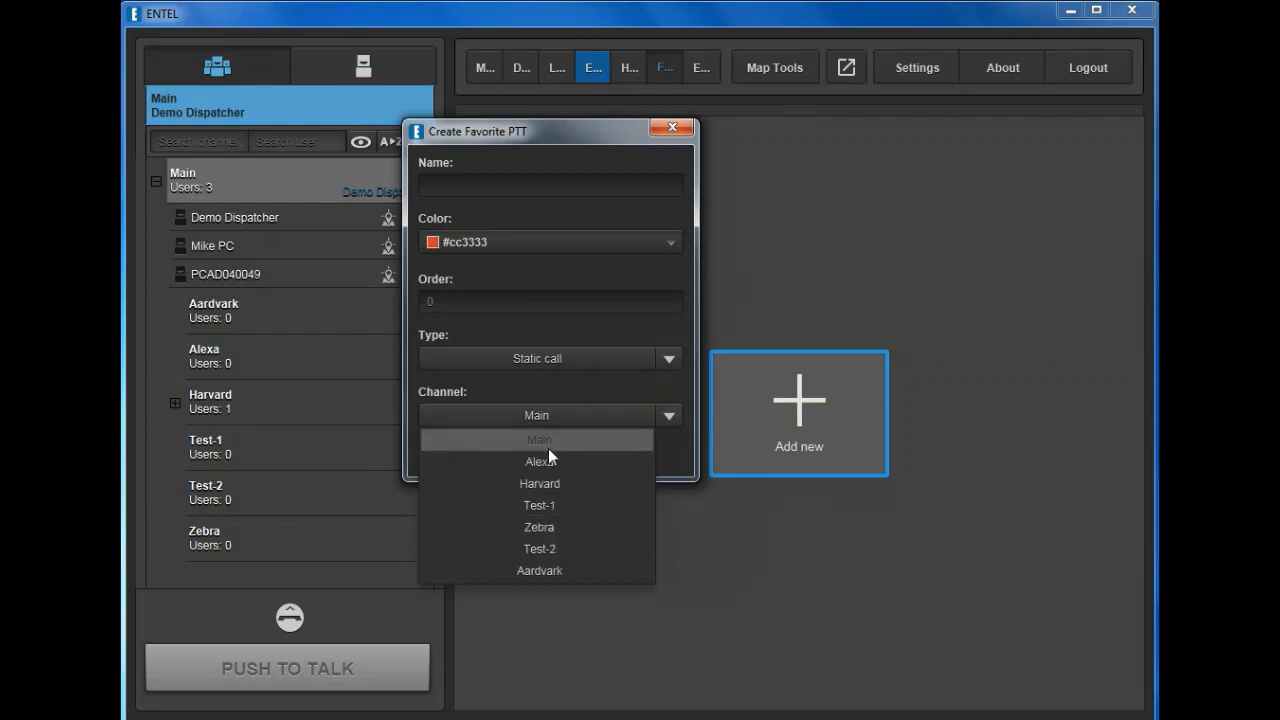